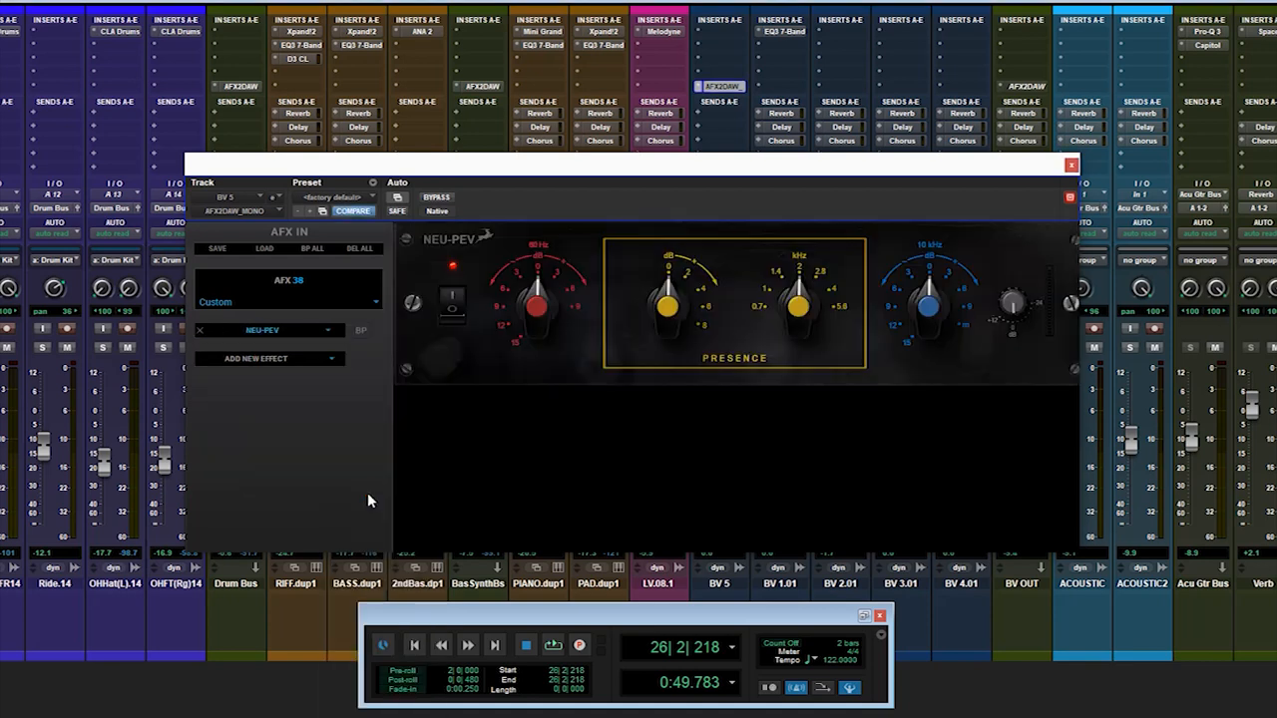
Step: Add the Stay-Levin vintage compressor after VEQ-1A in BV 5's AFX2DAW chain
left_click(256, 358)
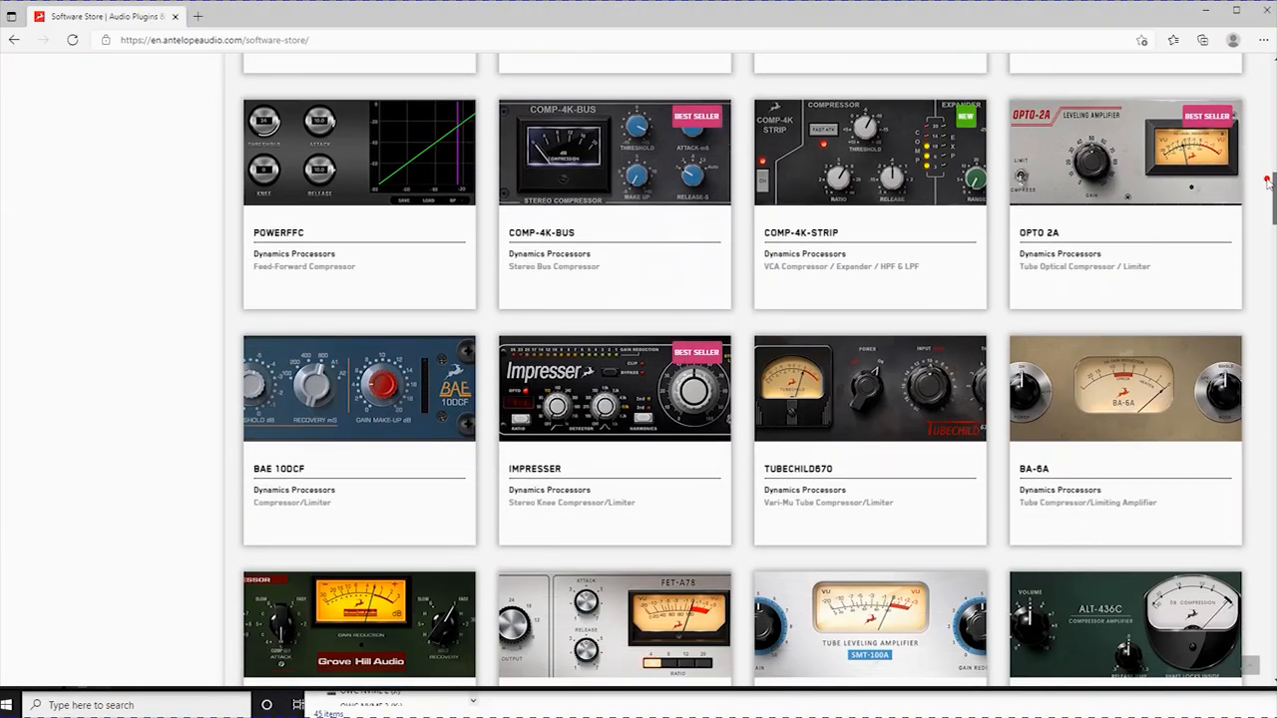
scroll("down", 3)
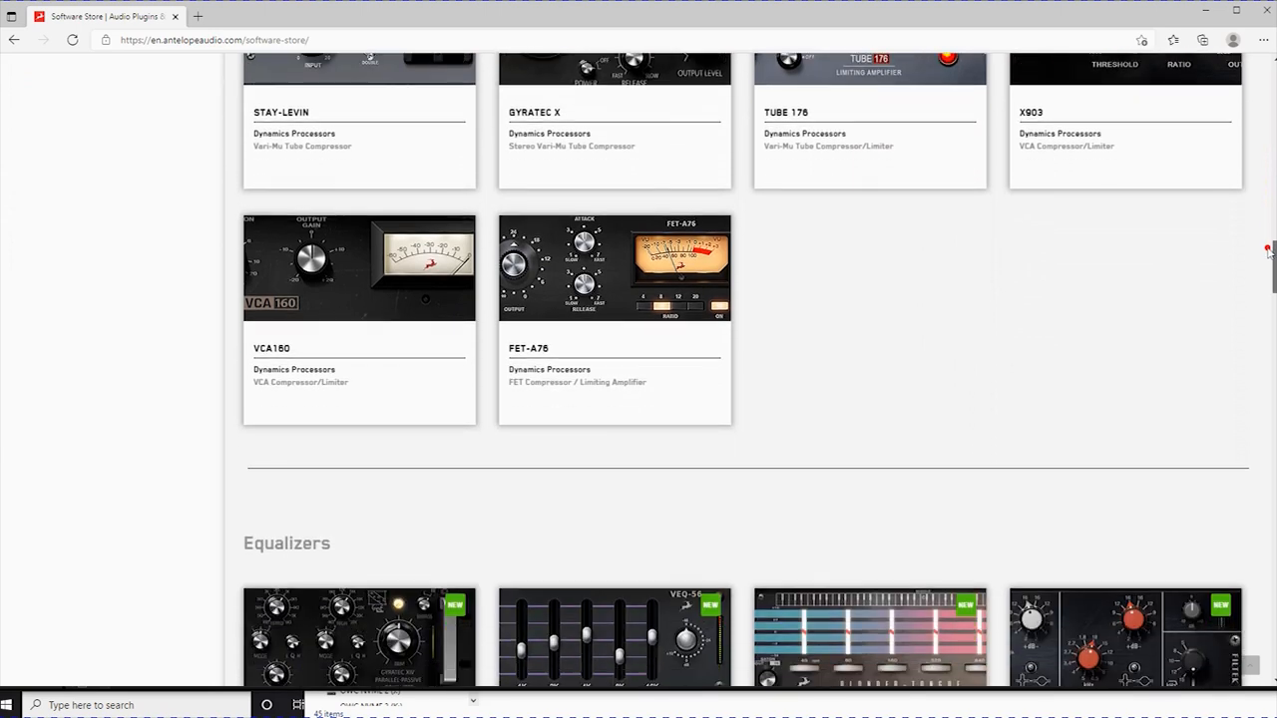
scroll("down", 3)
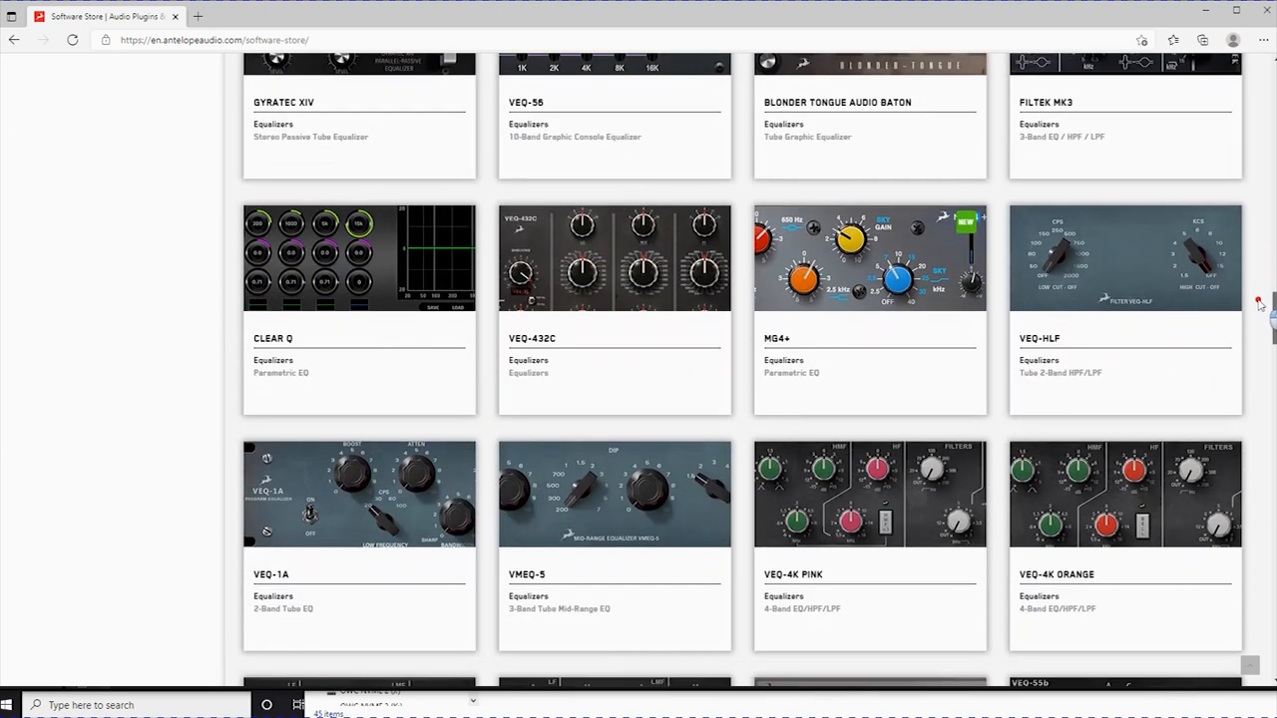
scroll("down", 3)
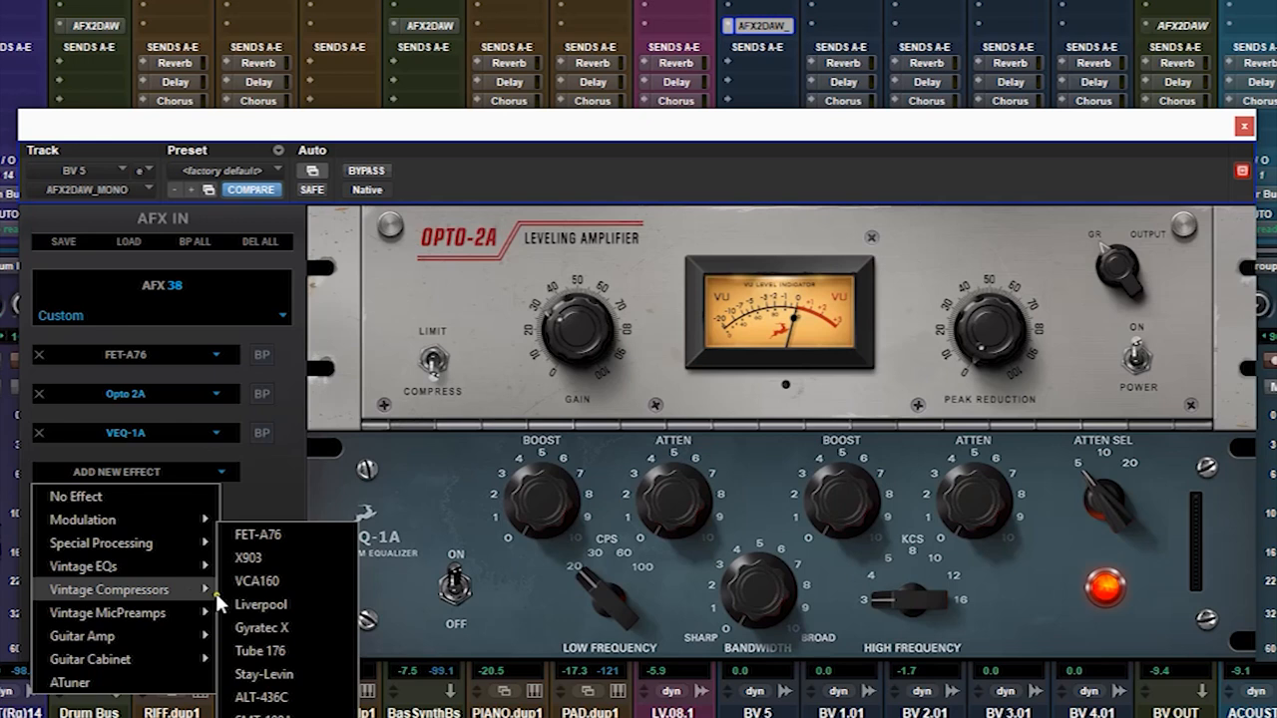
left_click(264, 674)
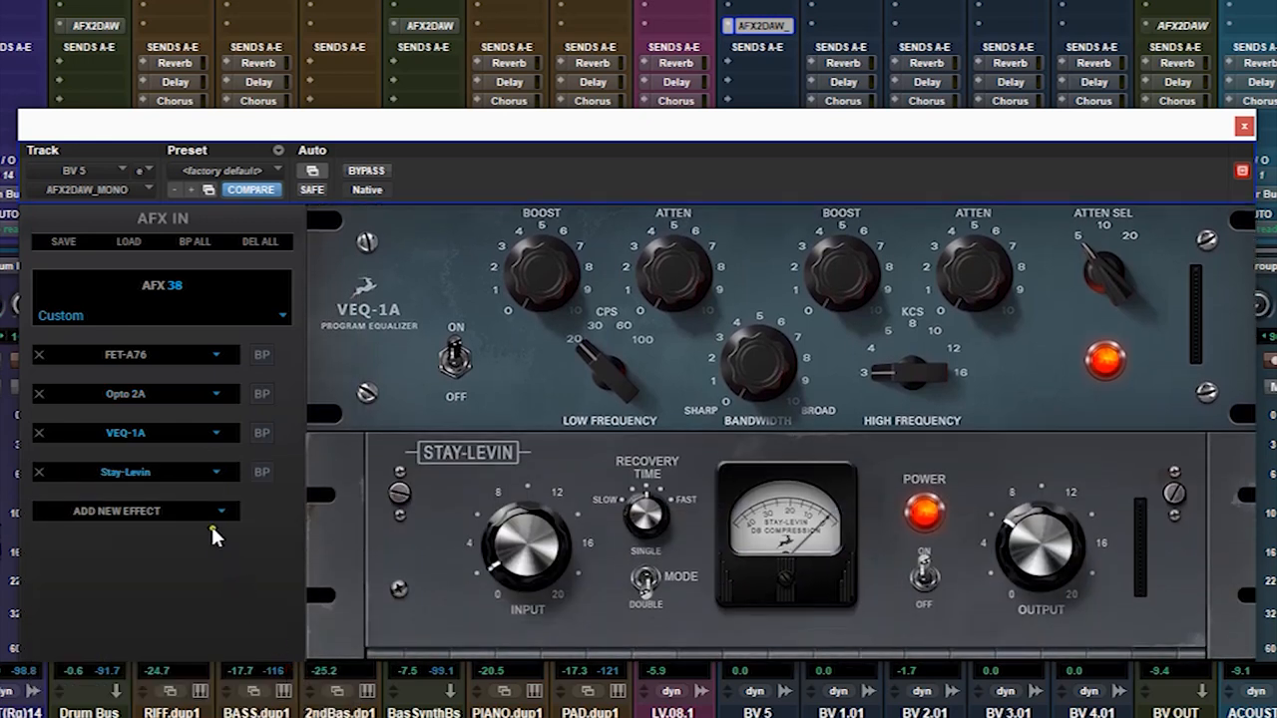
Step: Add the NEU-PEV vintage equalizer to the BV 5 chain
left_click(135, 510)
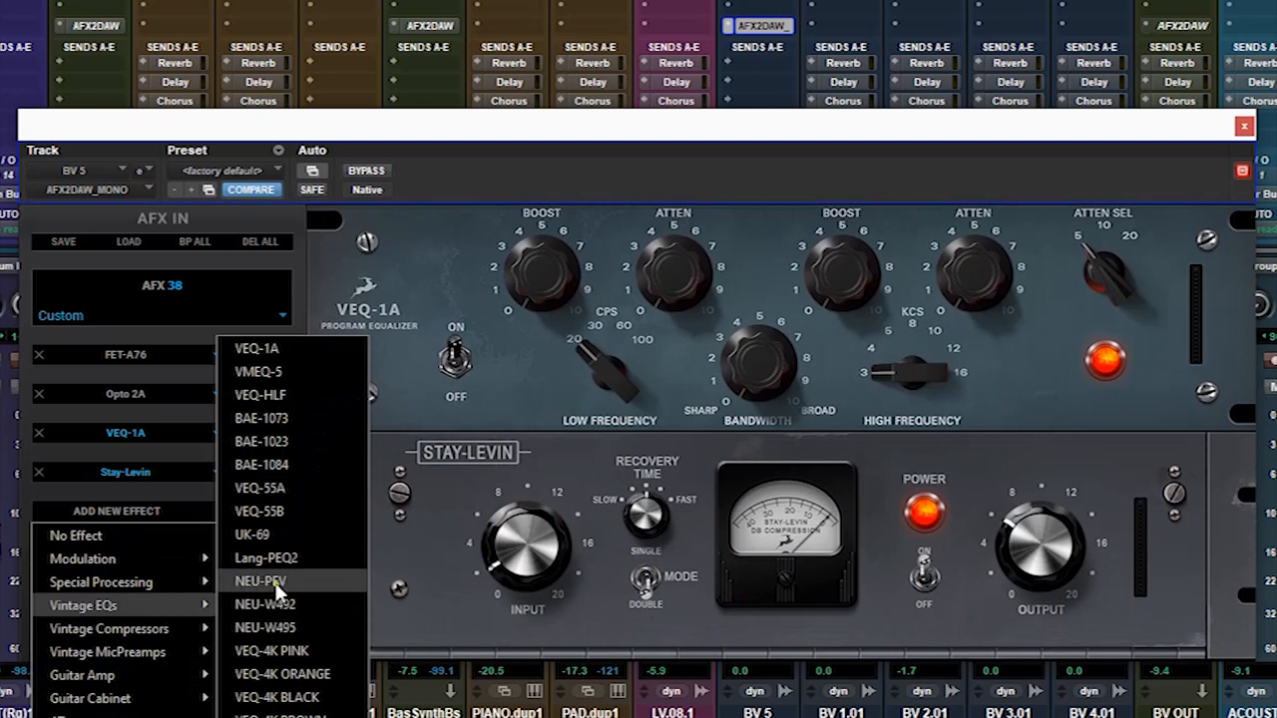
left_click(265, 558)
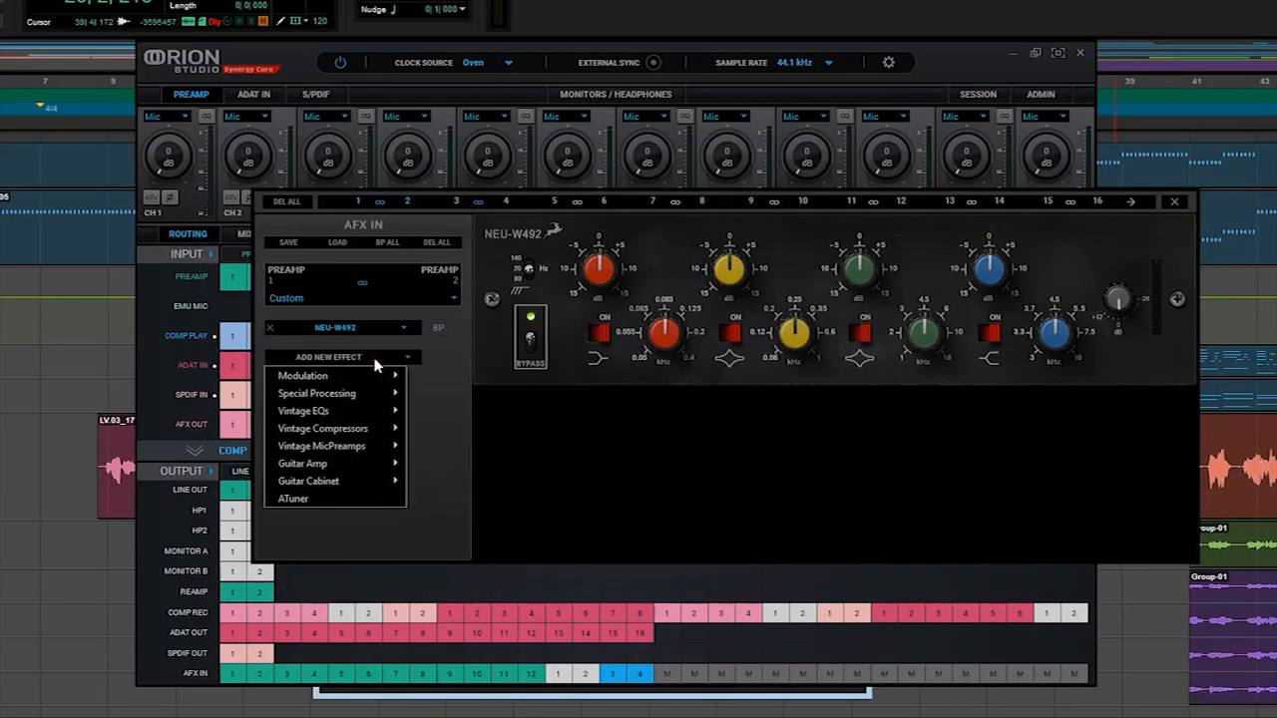
Step: Choose the Vintage Compressors category to add X903 after NEU-W492 on preamp 1–2
left_click(322, 428)
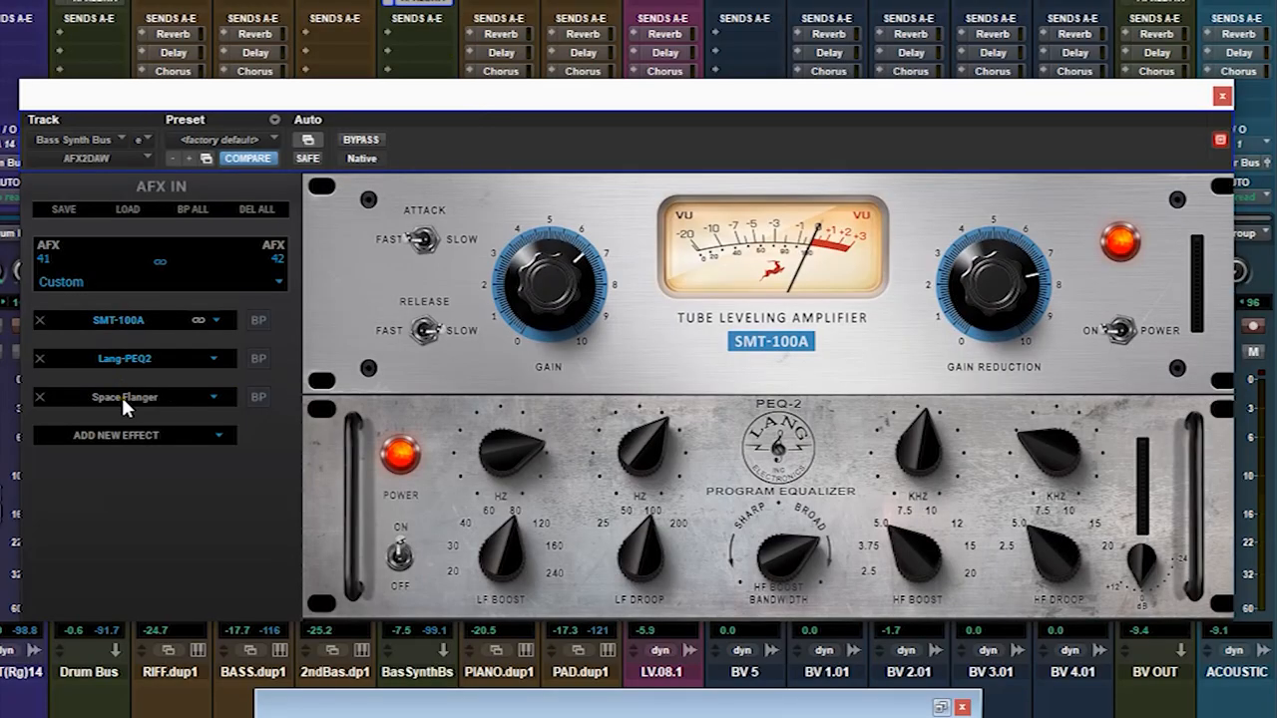
Step: Switch the displayed panel between Space Flanger and SMT-100A, ending on Space Flanger
left_click(123, 396)
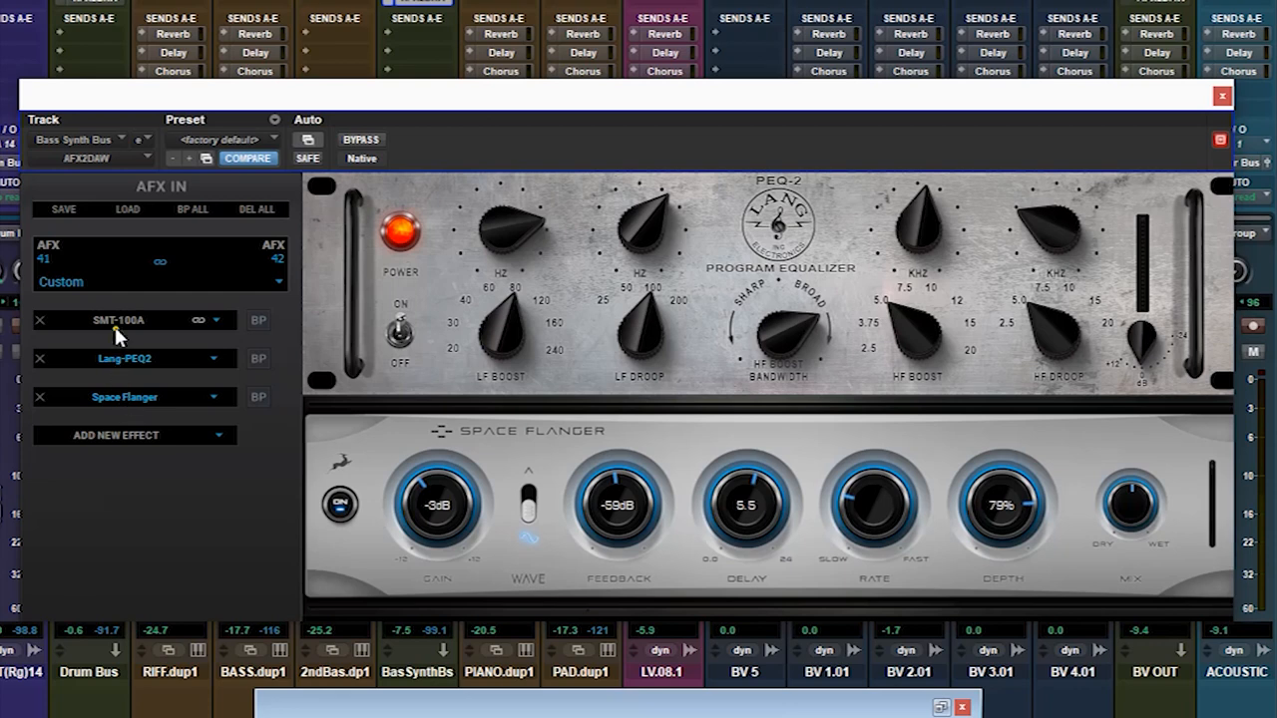
left_click(118, 320)
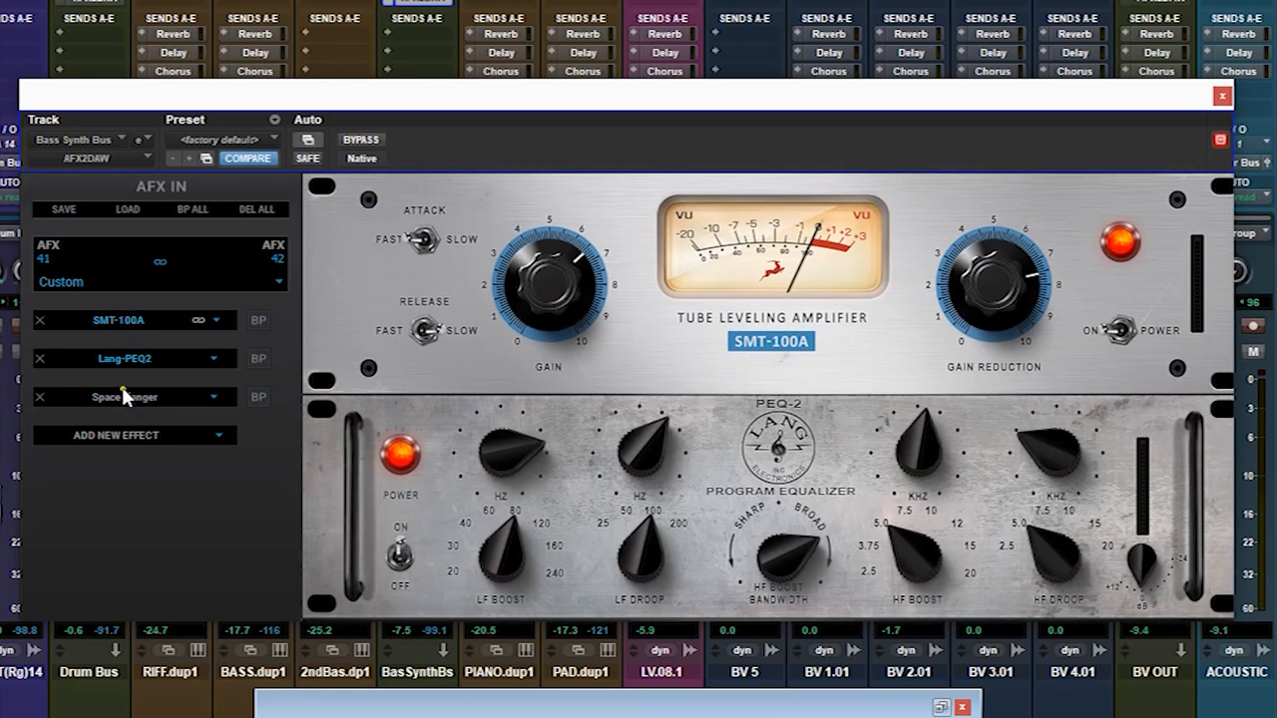
left_click(124, 397)
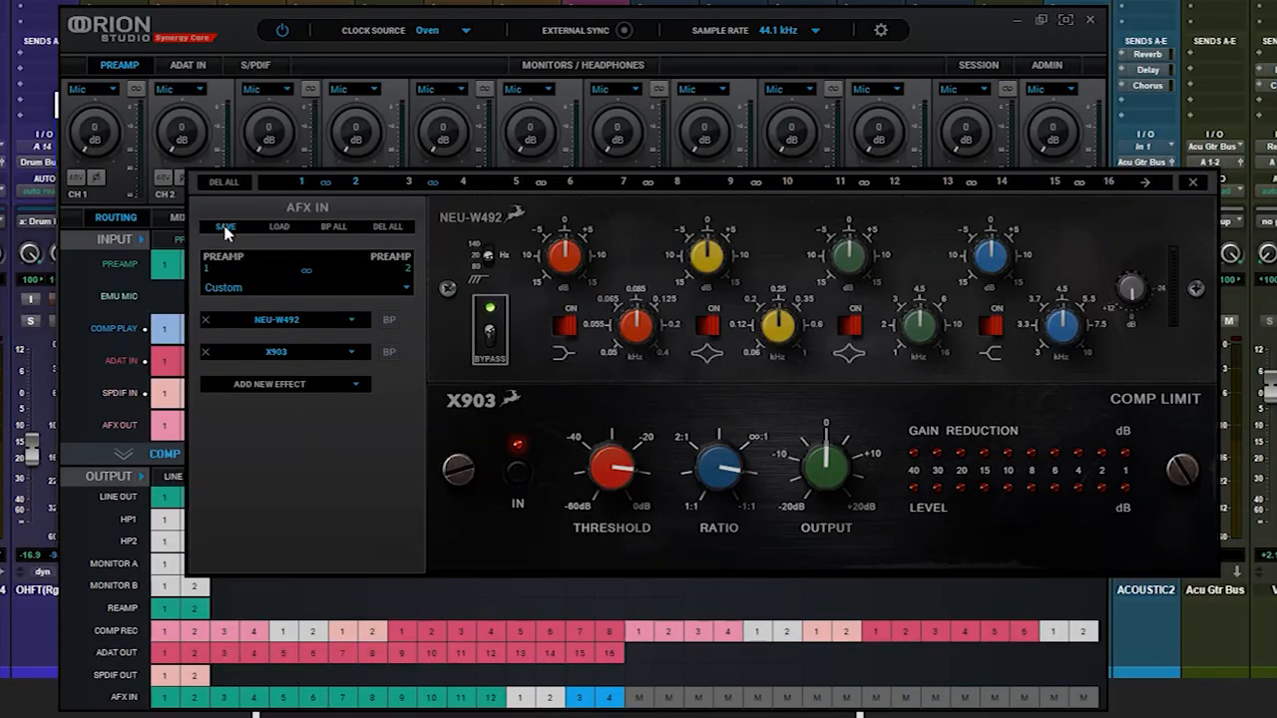
Step: Bring up the Save Session dialog and review its list of Afx components
left_click(224, 226)
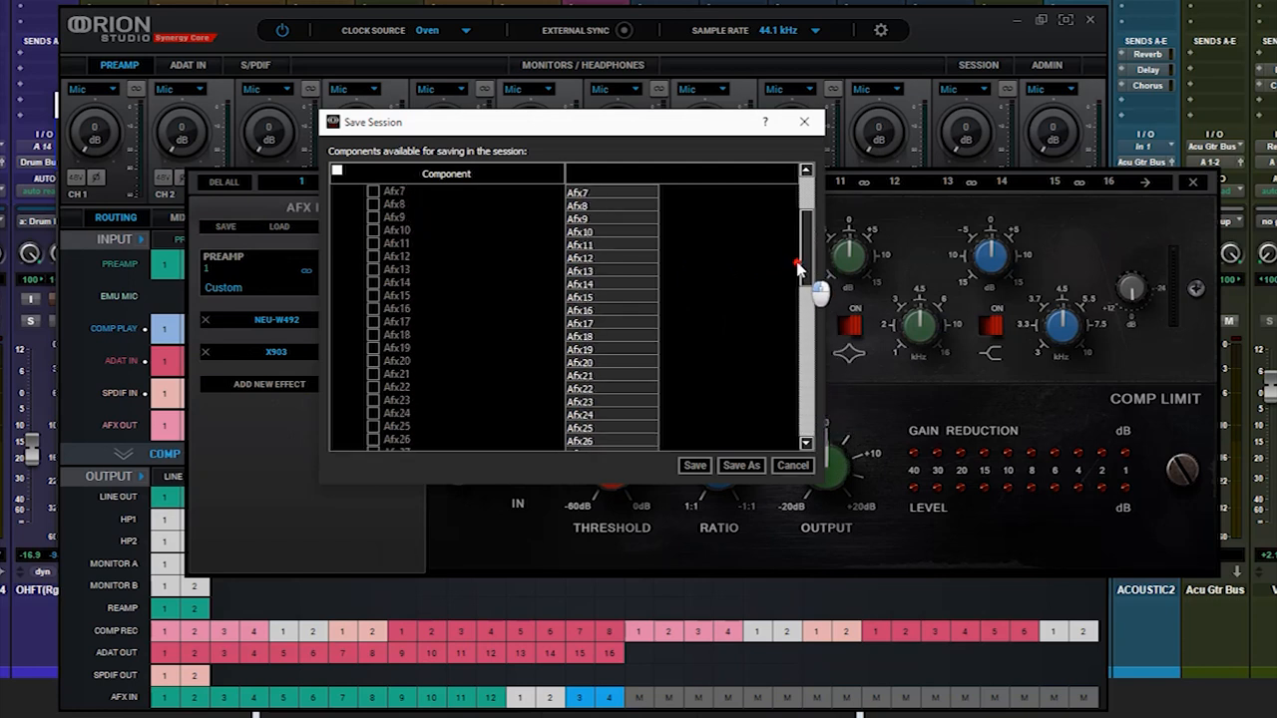
scroll("up", 3)
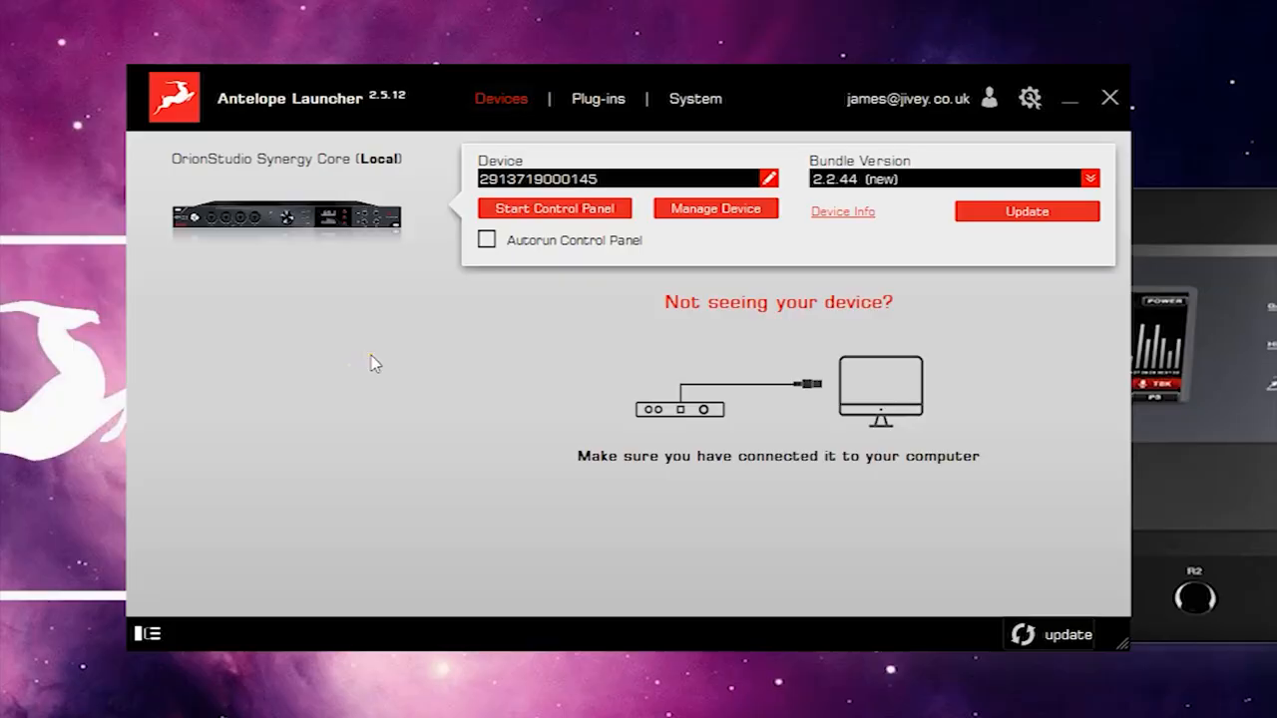
mouse_move(661, 79)
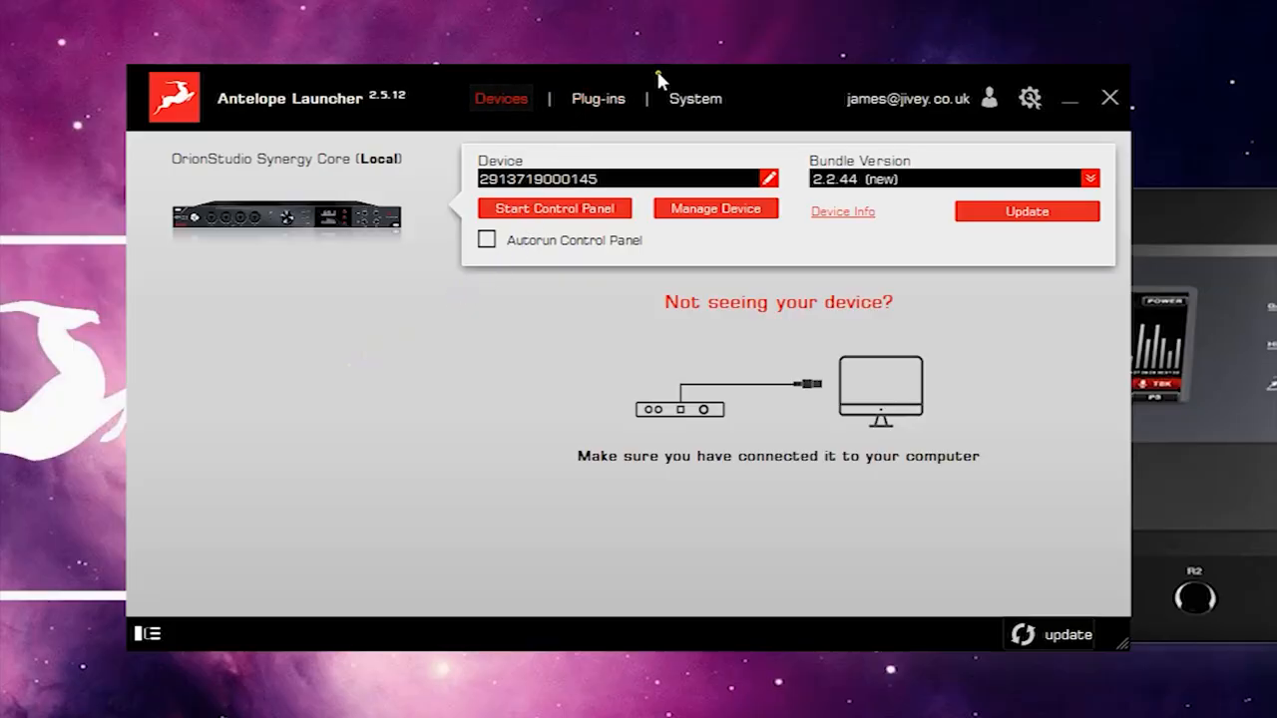
Step: Check the System versions, then the installed plug-ins with AFX2DAW at 1.0.16 and its bundle versions
left_click(694, 98)
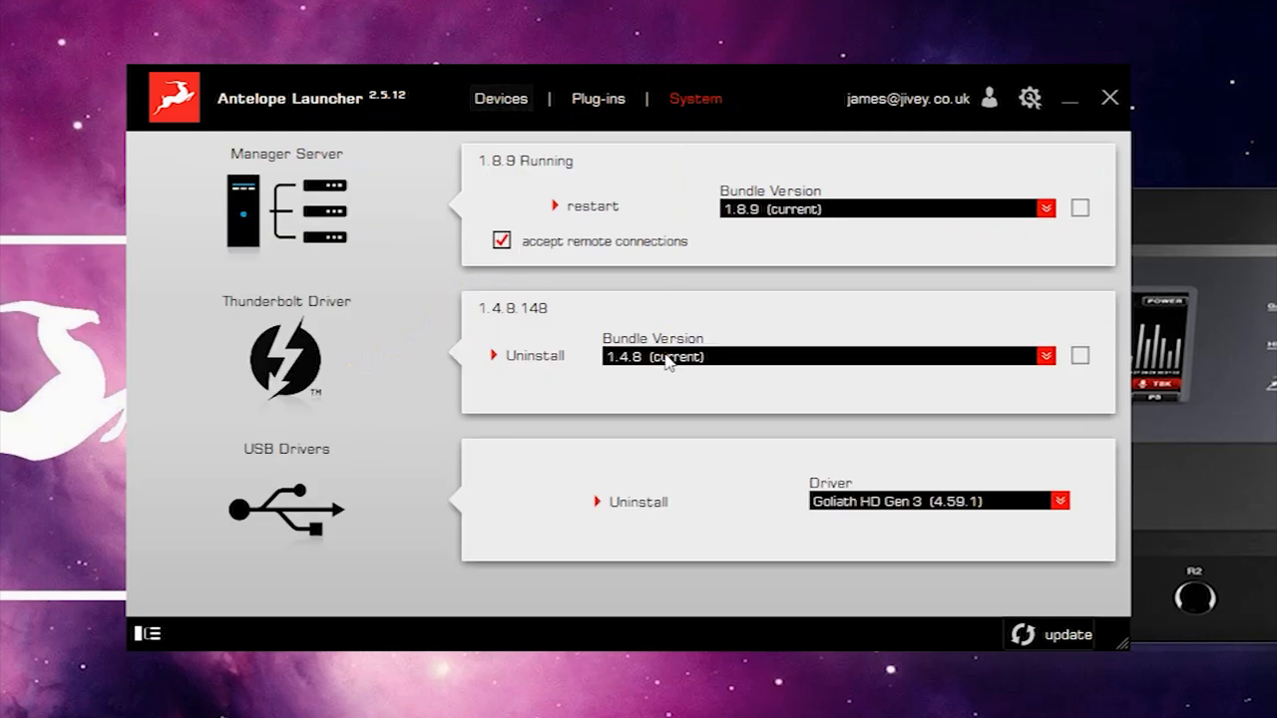
left_click(597, 98)
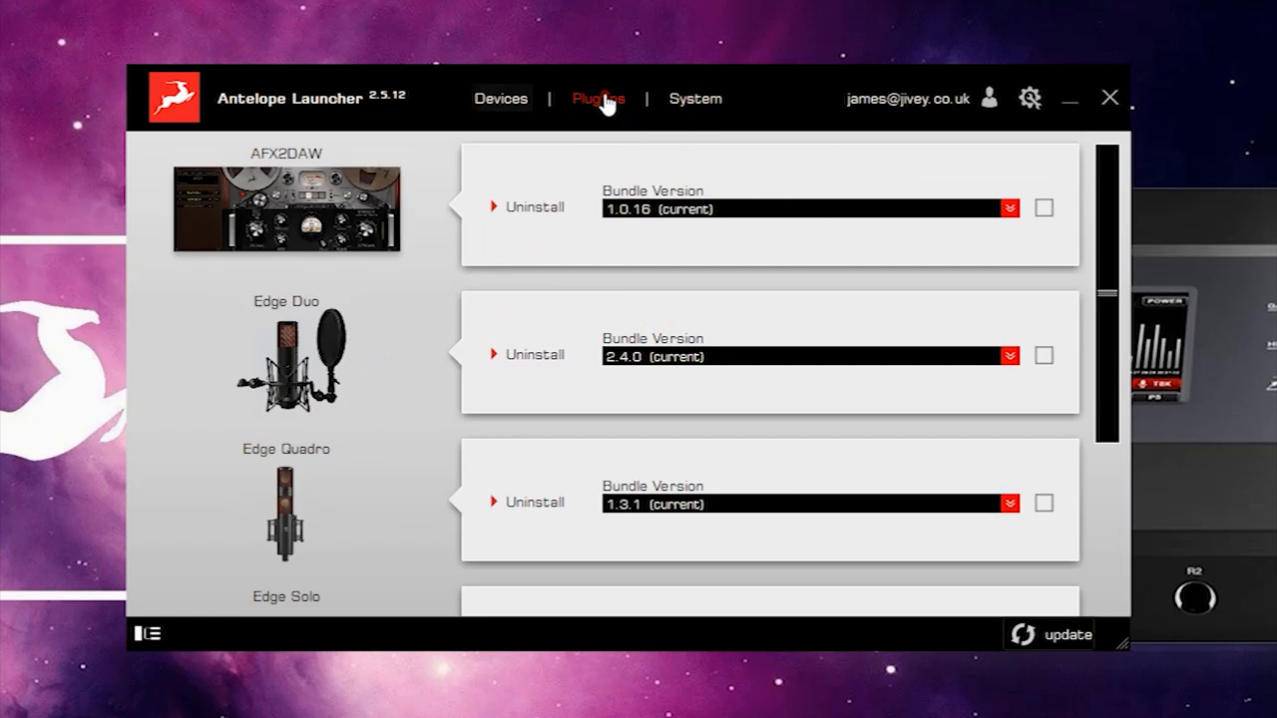
mouse_move(949, 217)
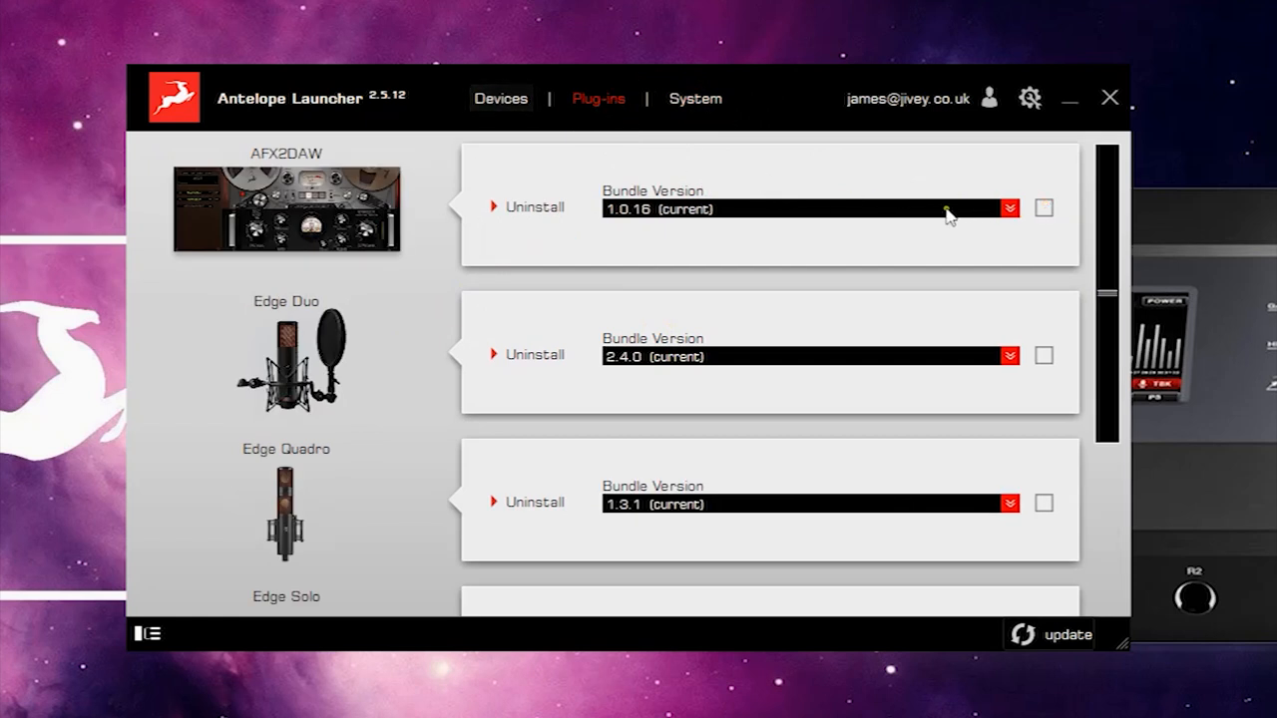
left_click(1009, 207)
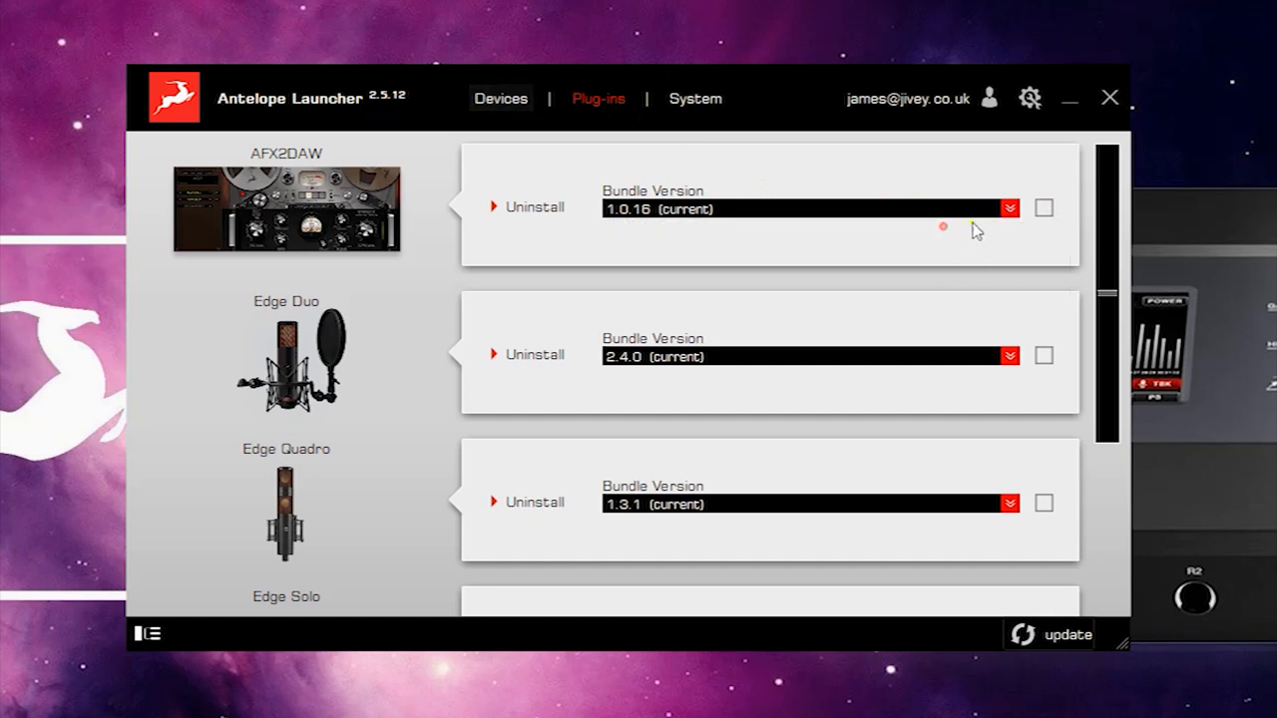
left_click(1008, 207)
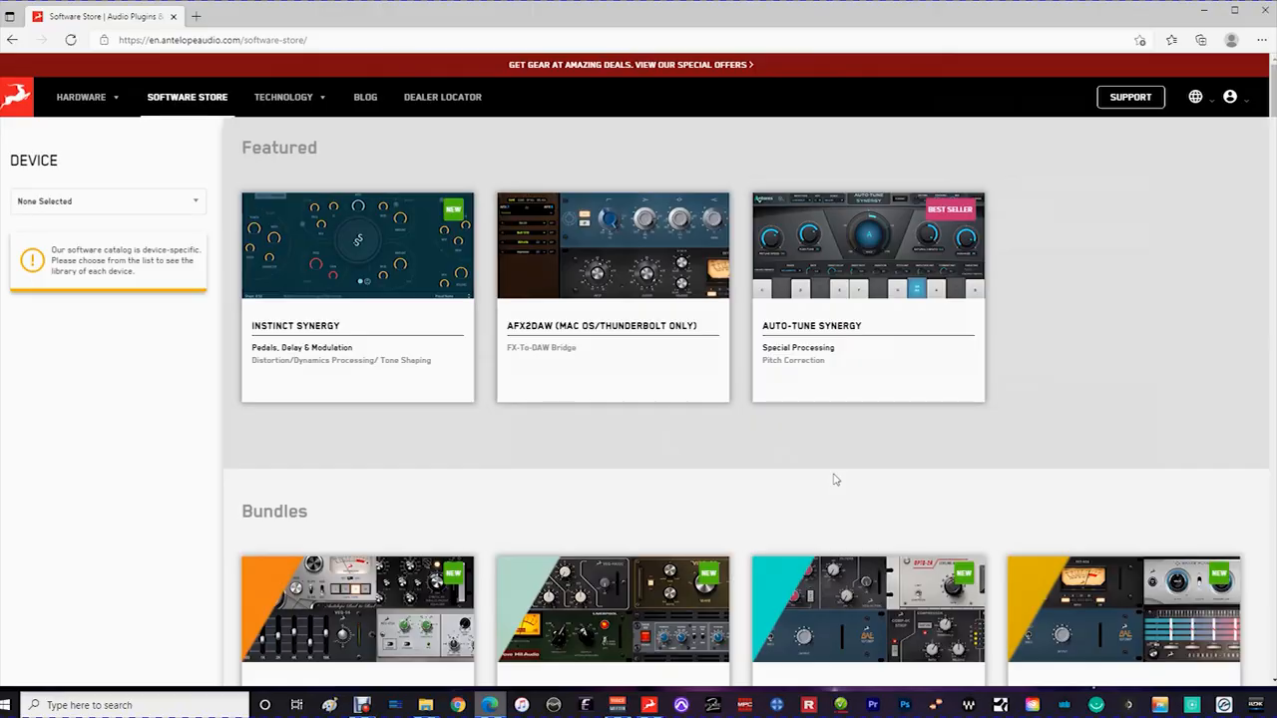
mouse_move(598, 242)
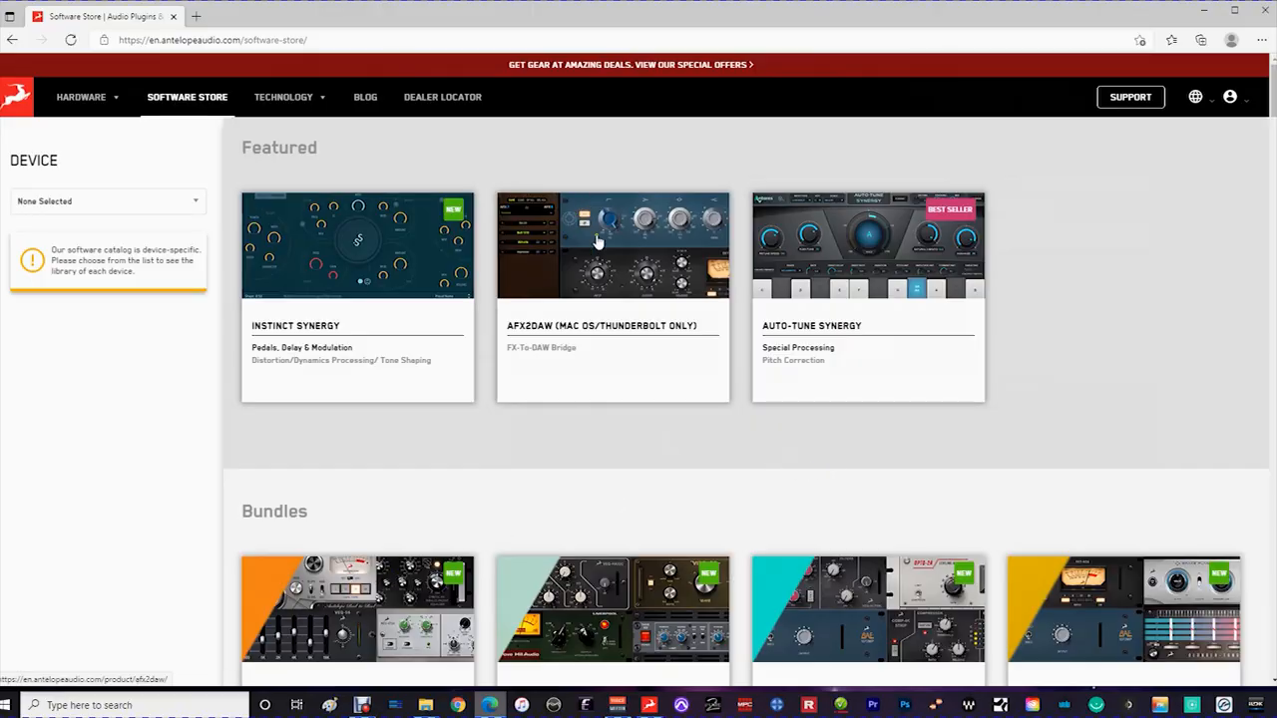
Step: Open the AFX2DAW (Mac OS/Thunderbolt only) card from the store's Featured section
left_click(612, 245)
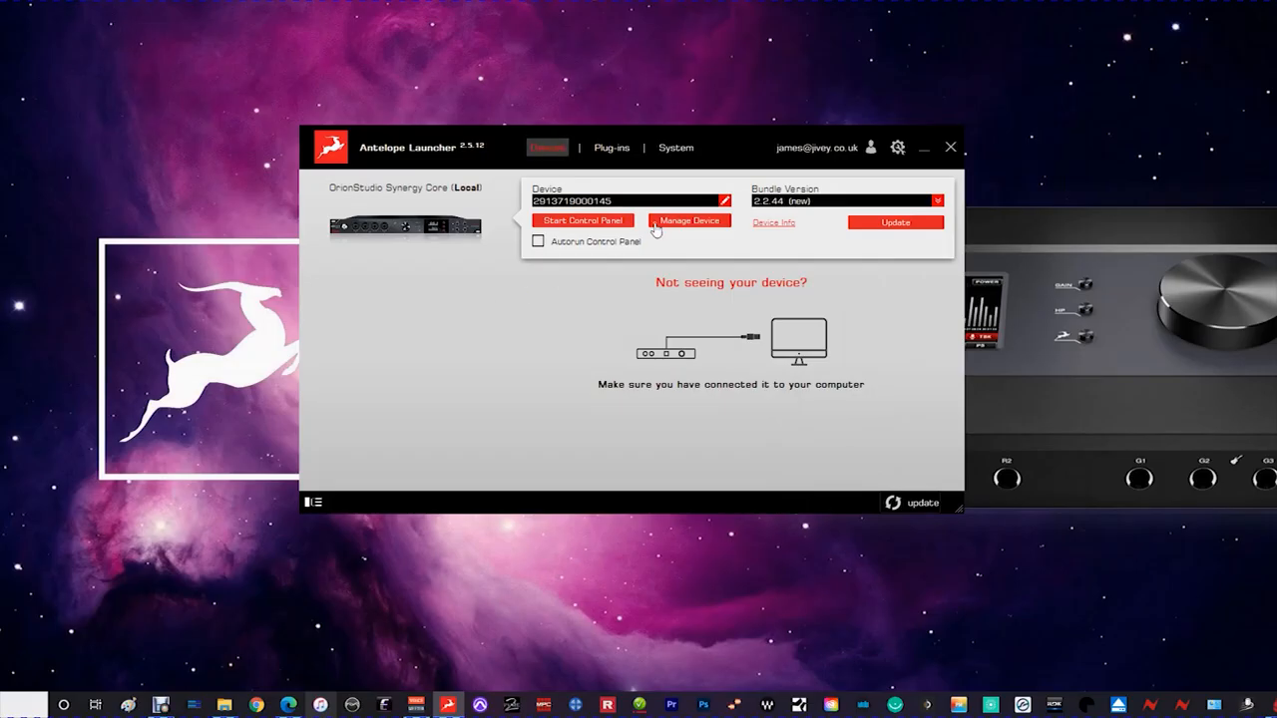
Step: Assign the first AFX2DAW bundle to Orion Studio in the management wizard and confirm activation
left_click(688, 220)
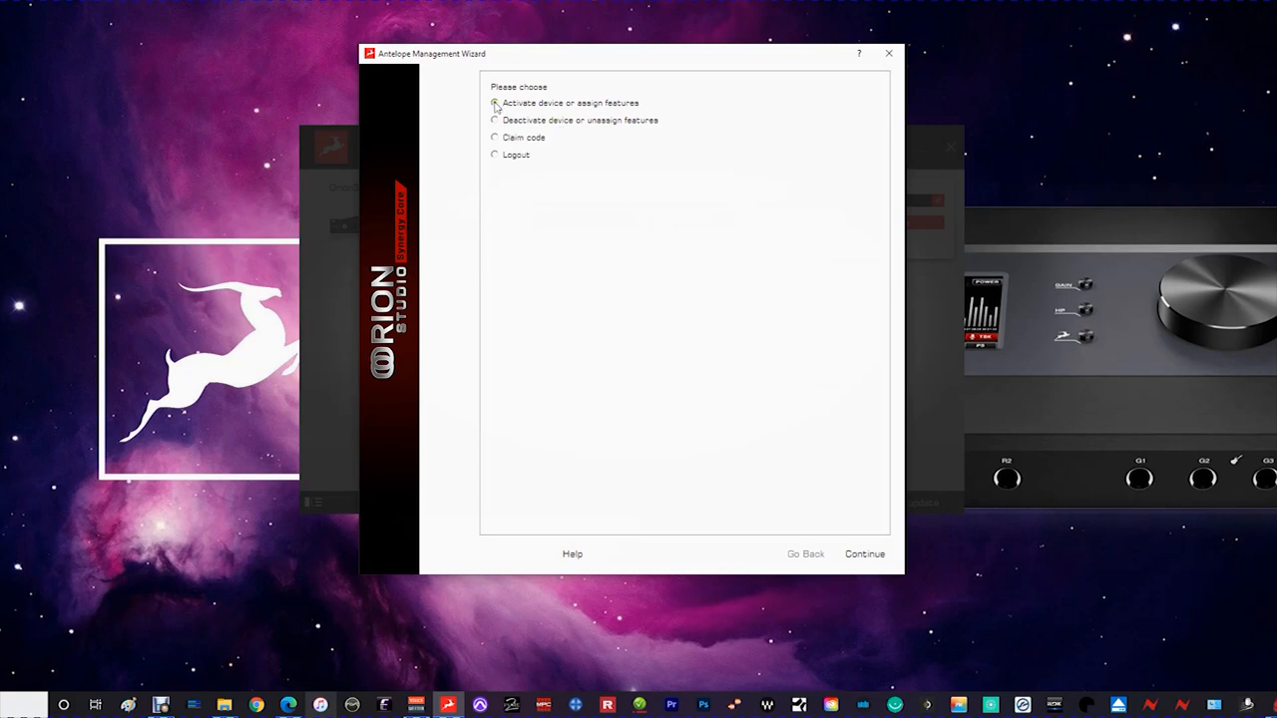
left_click(864, 554)
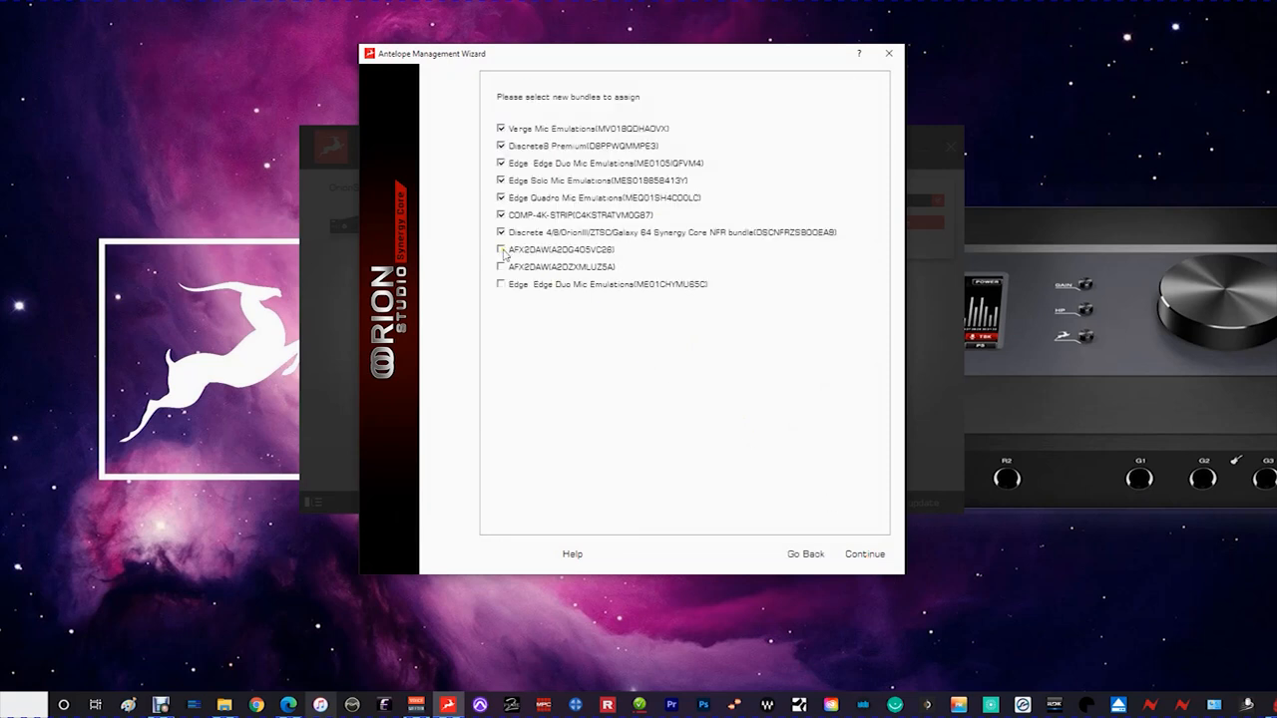
left_click(501, 249)
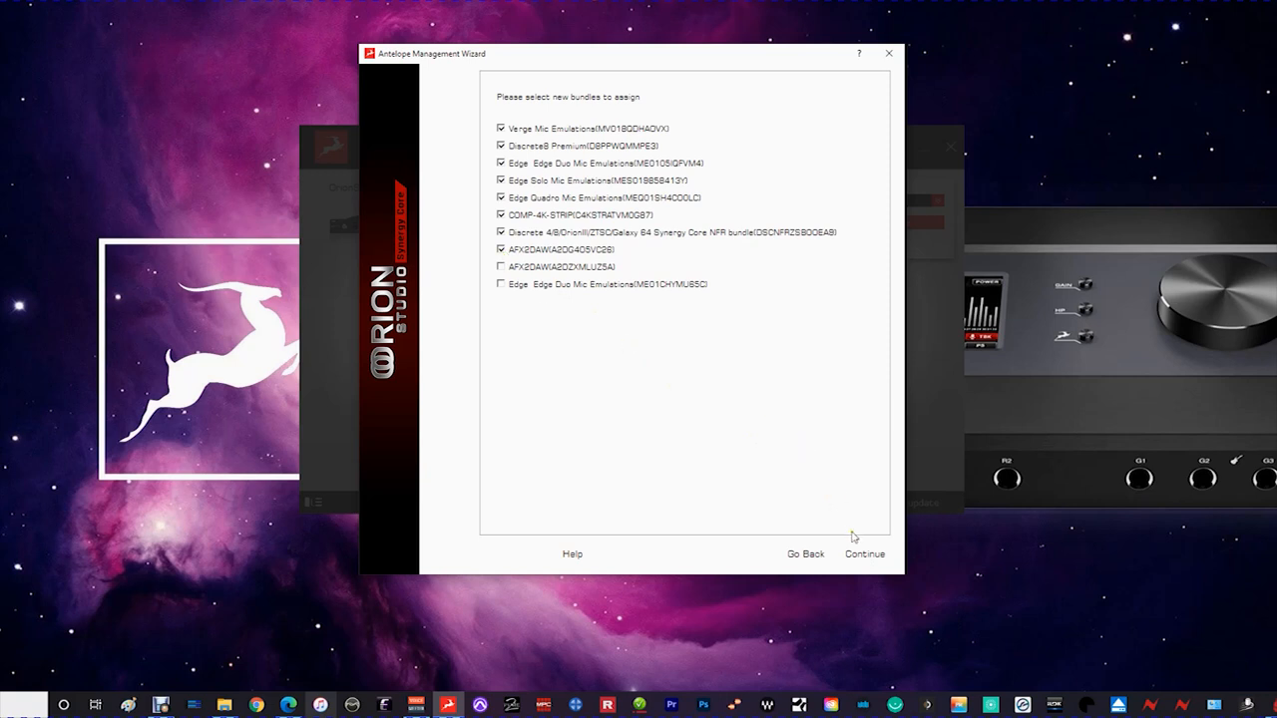
left_click(863, 554)
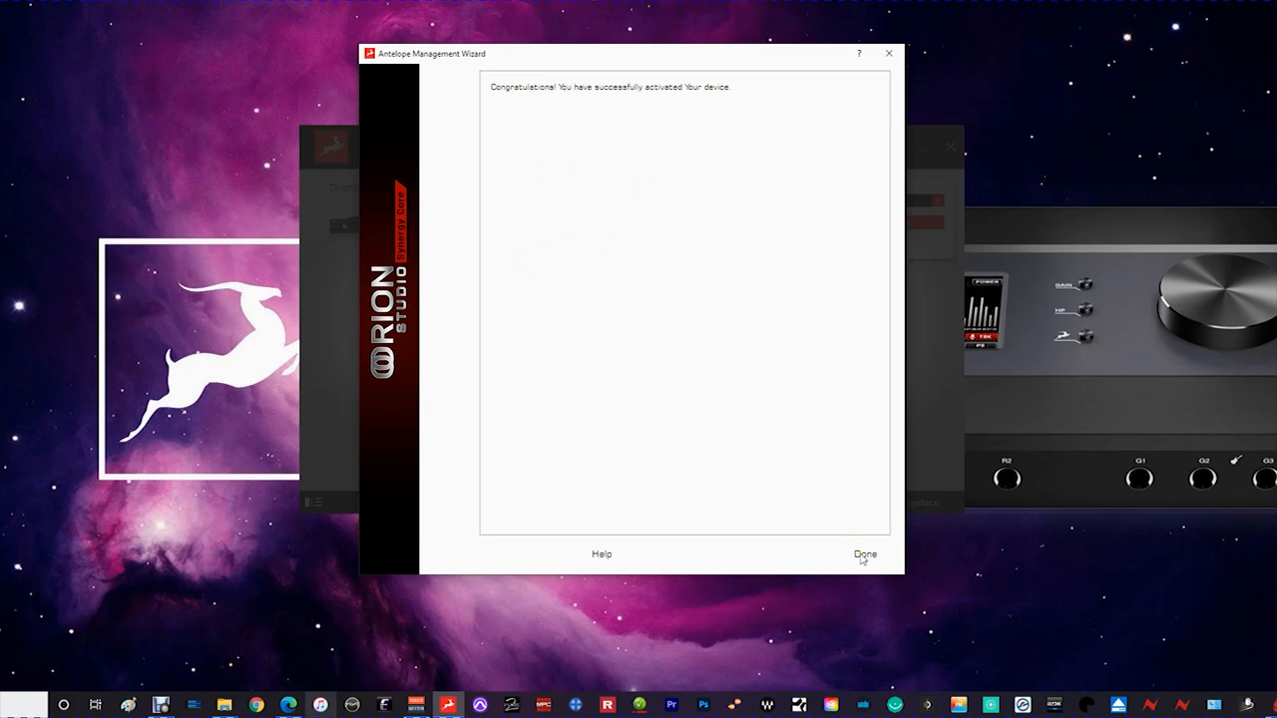
left_click(864, 553)
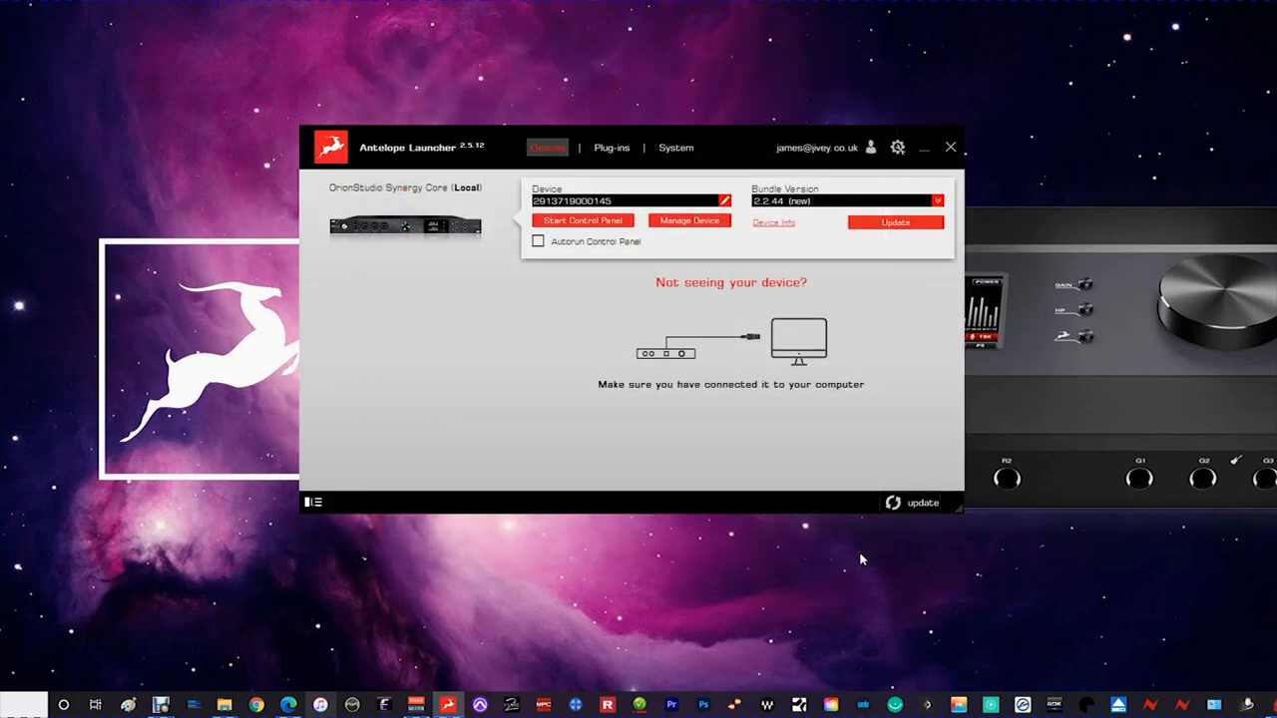
Step: Switch over to Pro Tools with the AFX2DAW insert on track LV.08.1
left_click(479, 705)
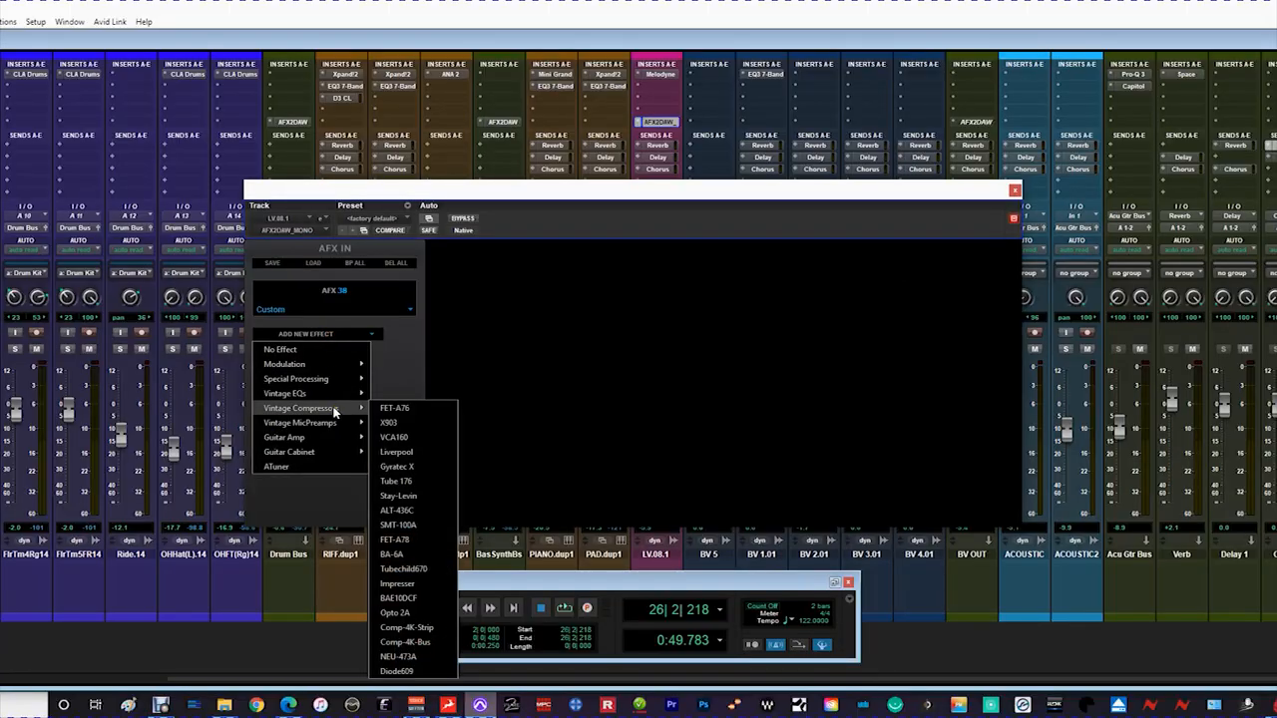
Step: Add a vintage compressor and the Master De-esser to LV.08.1's AFX2DAW chain
left_click(394, 407)
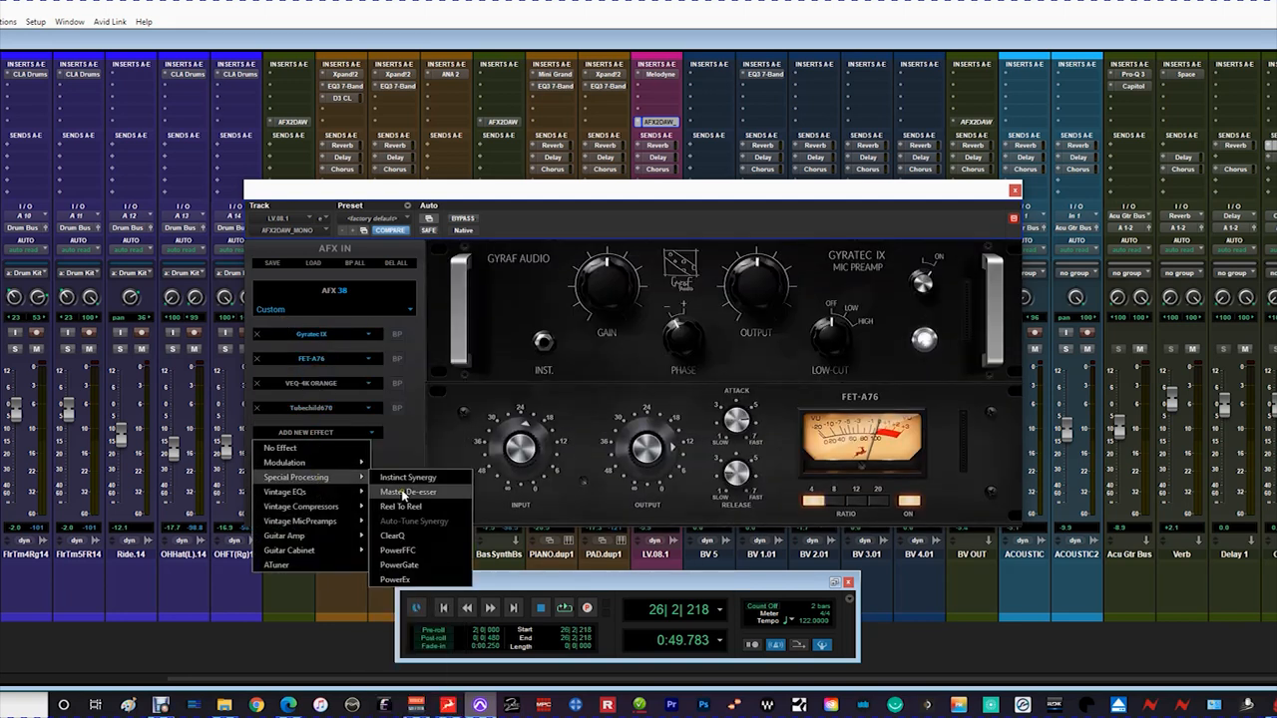
left_click(406, 491)
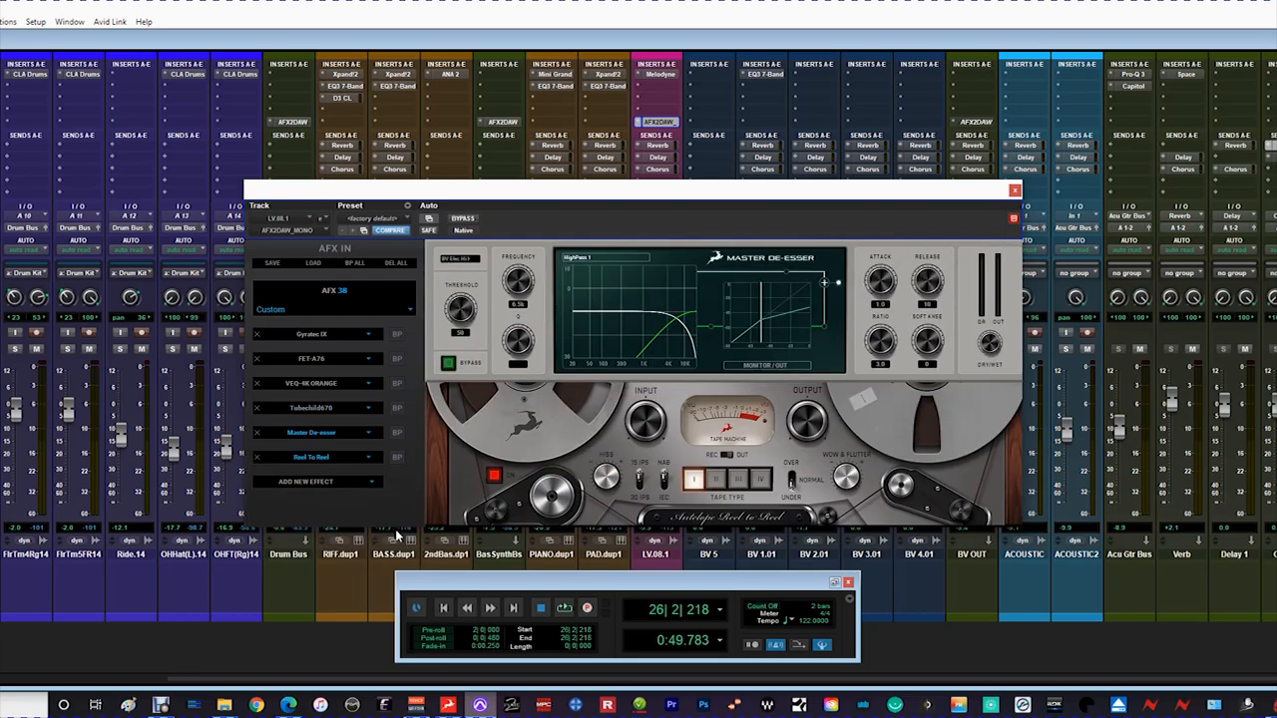
left_click(1014, 190)
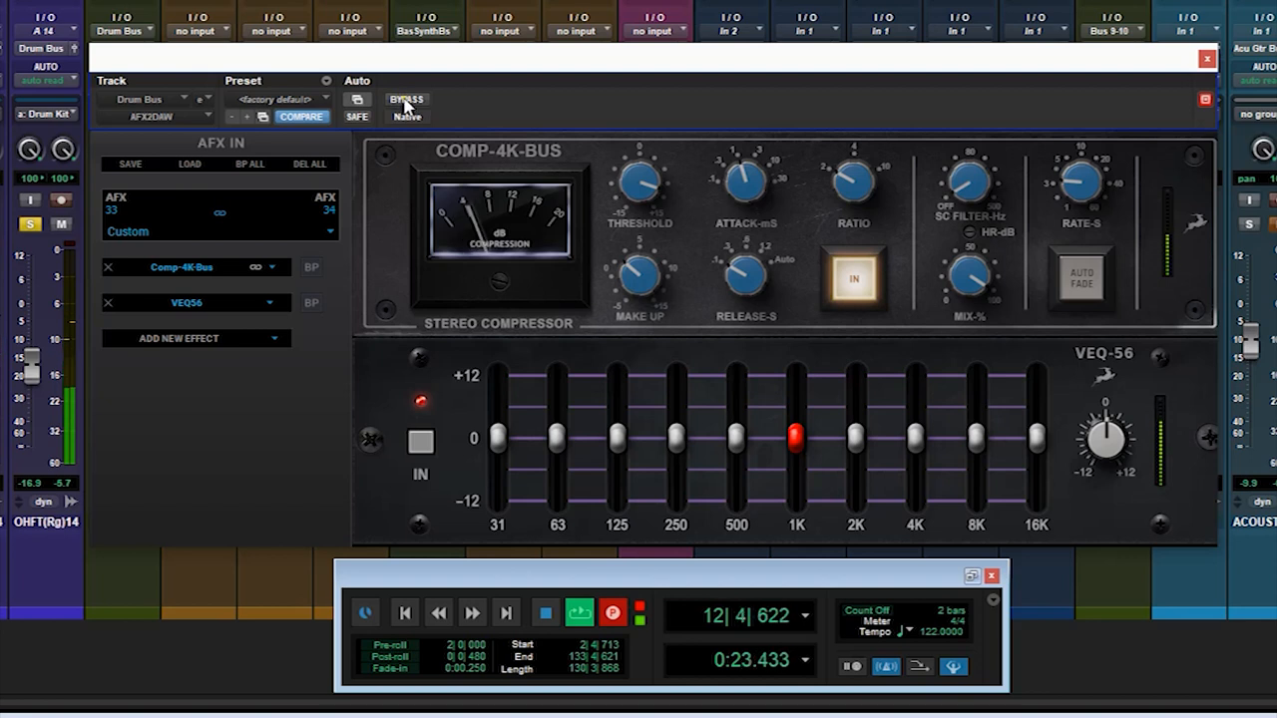
Step: Bypass the drum bus effects to compare, then boost and reset VEQ56's 16K and 4K bands
left_click(854, 277)
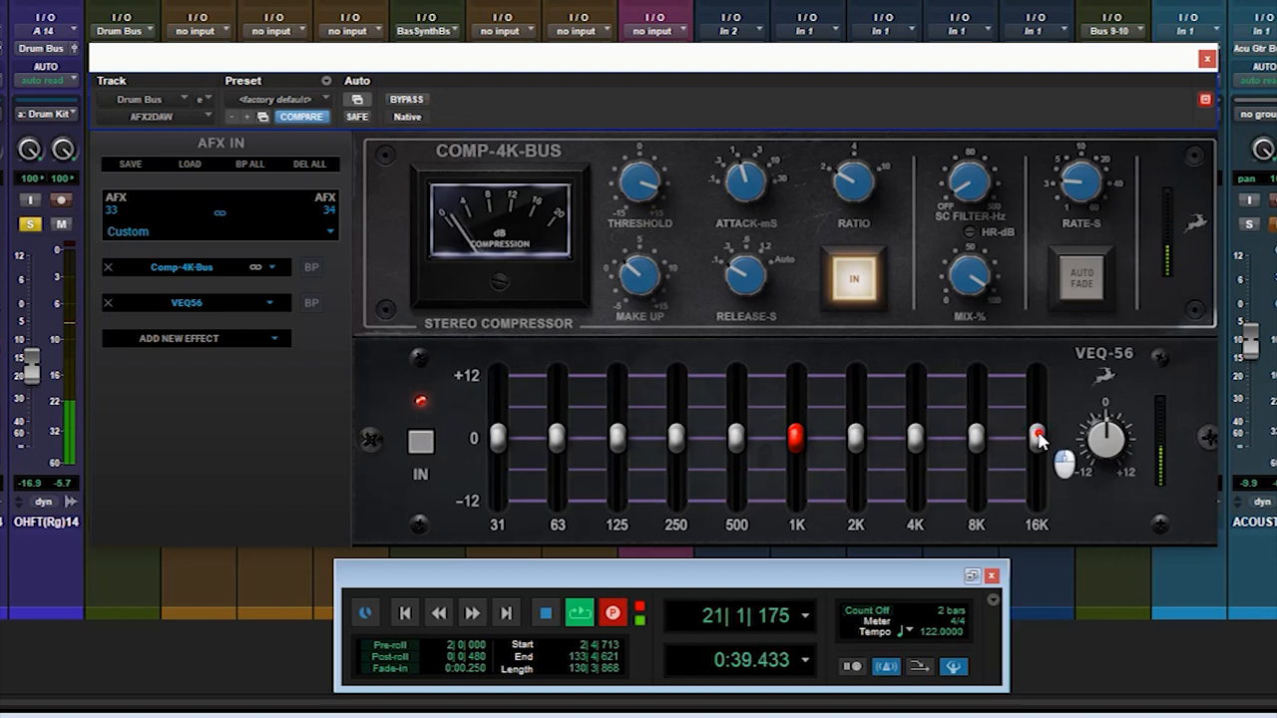
left_click_drag(1038, 439, 1037, 379)
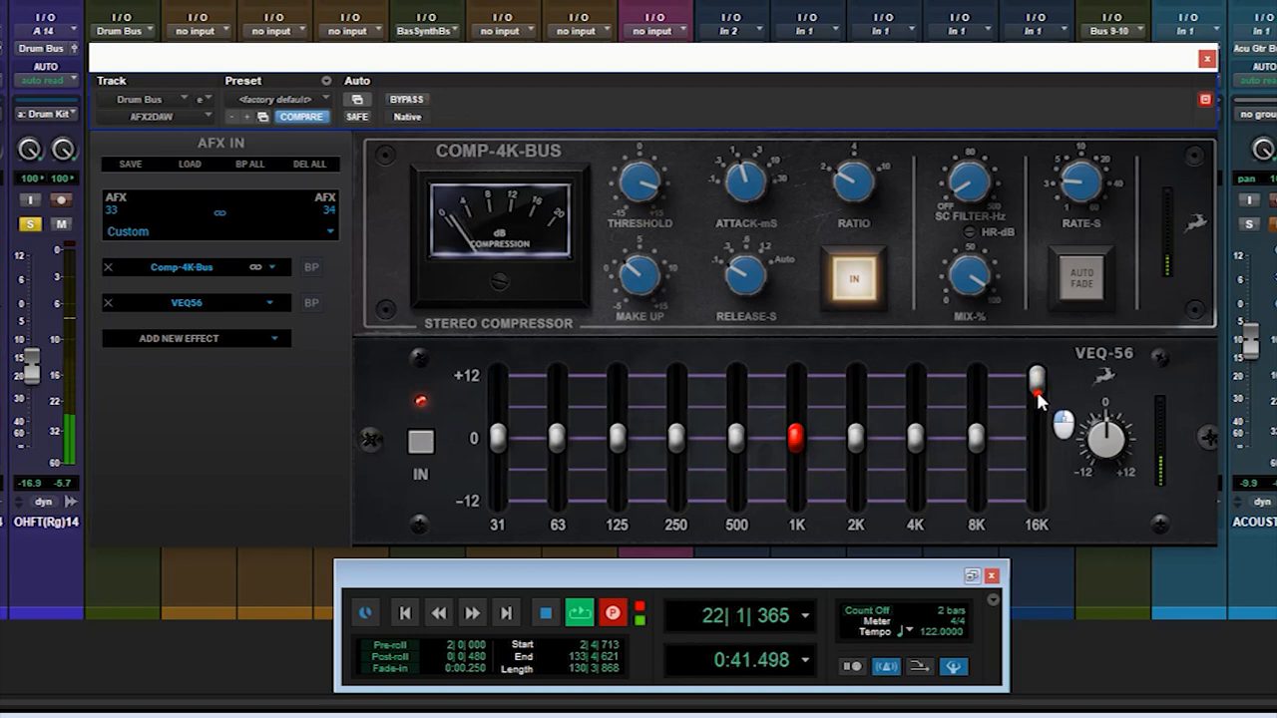
left_click_drag(1037, 377, 1037, 428)
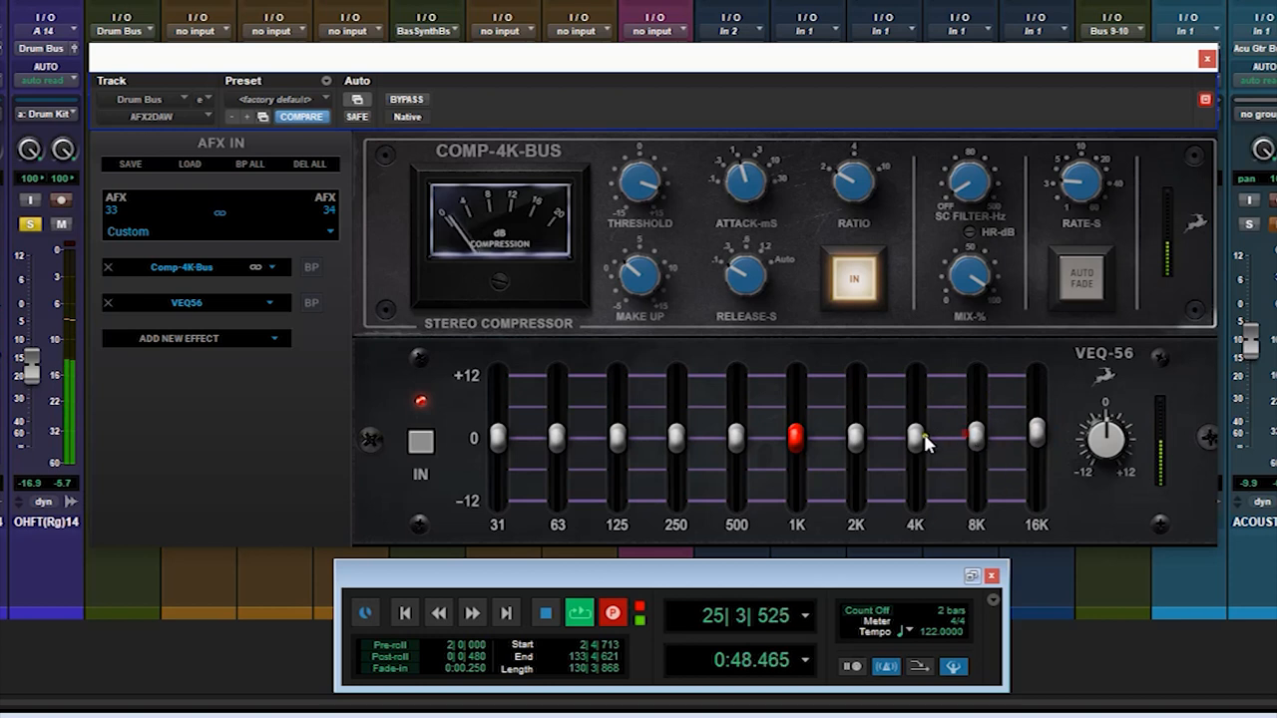
left_click_drag(916, 437, 916, 412)
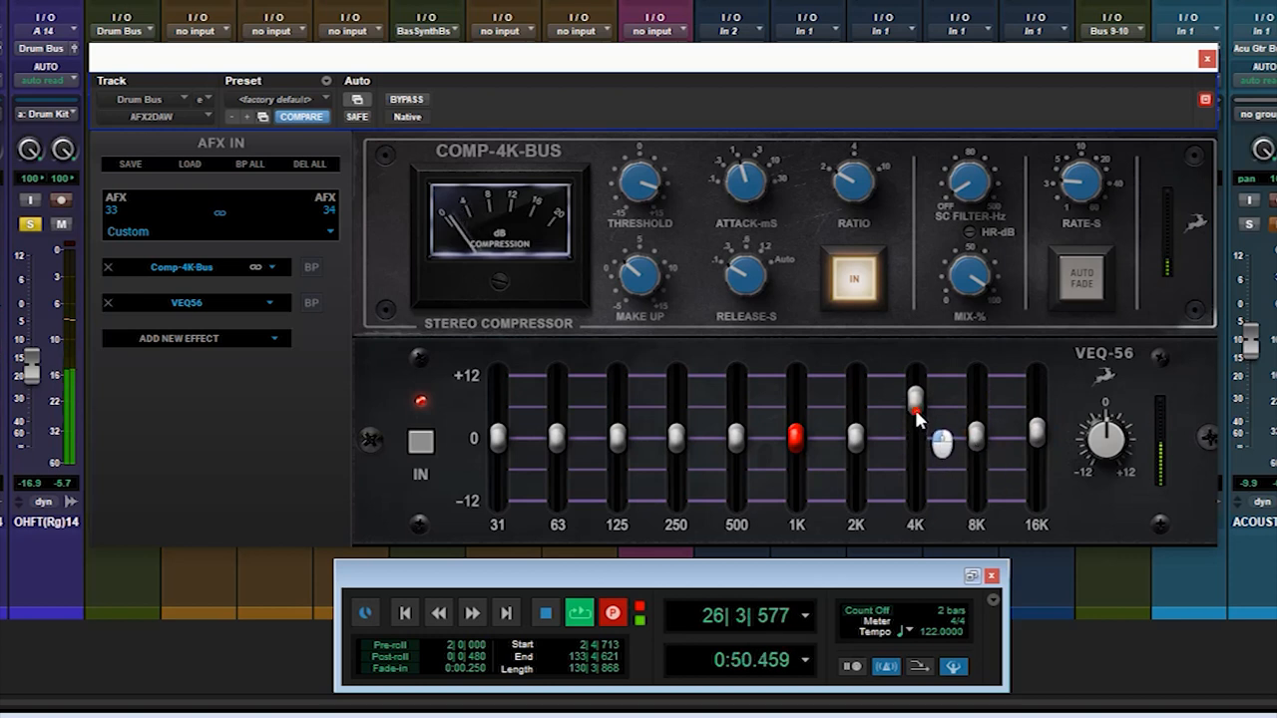
left_click_drag(914, 409, 911, 444)
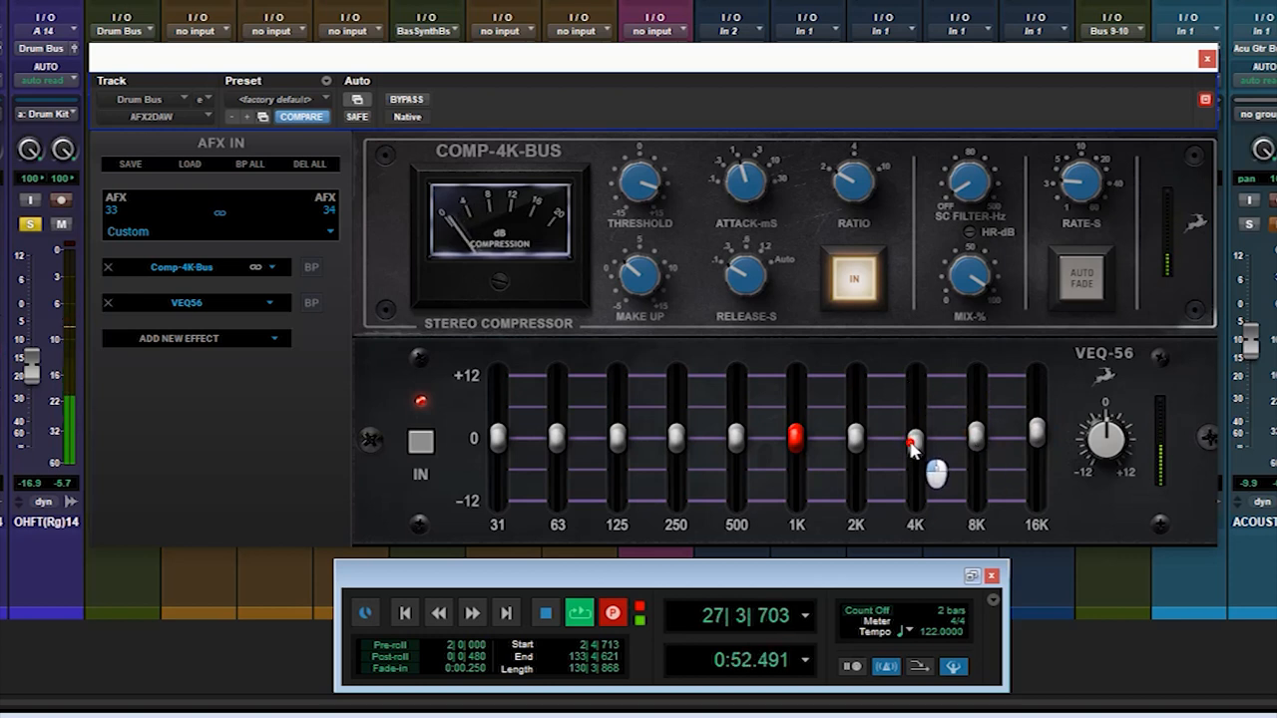
left_click_drag(913, 469, 888, 437)
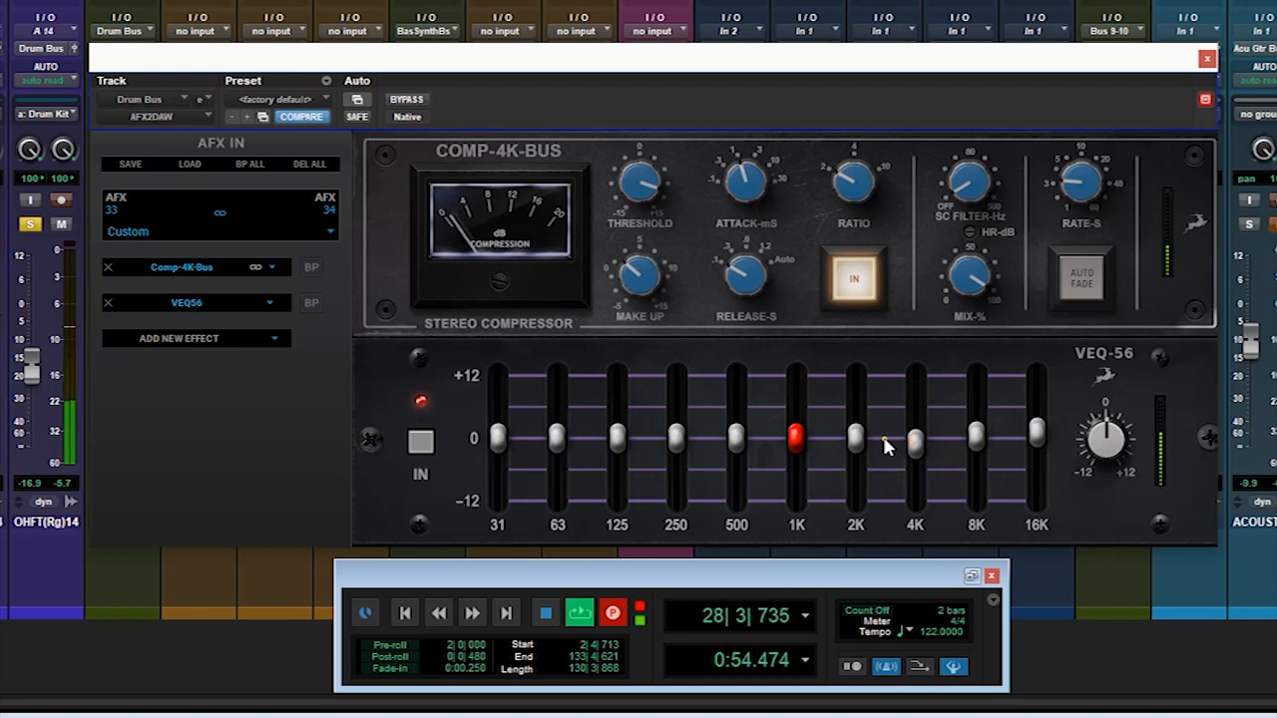
Step: Boost and reset the 1K band, then lift the 250 Hz band slightly
left_click_drag(796, 436, 796, 379)
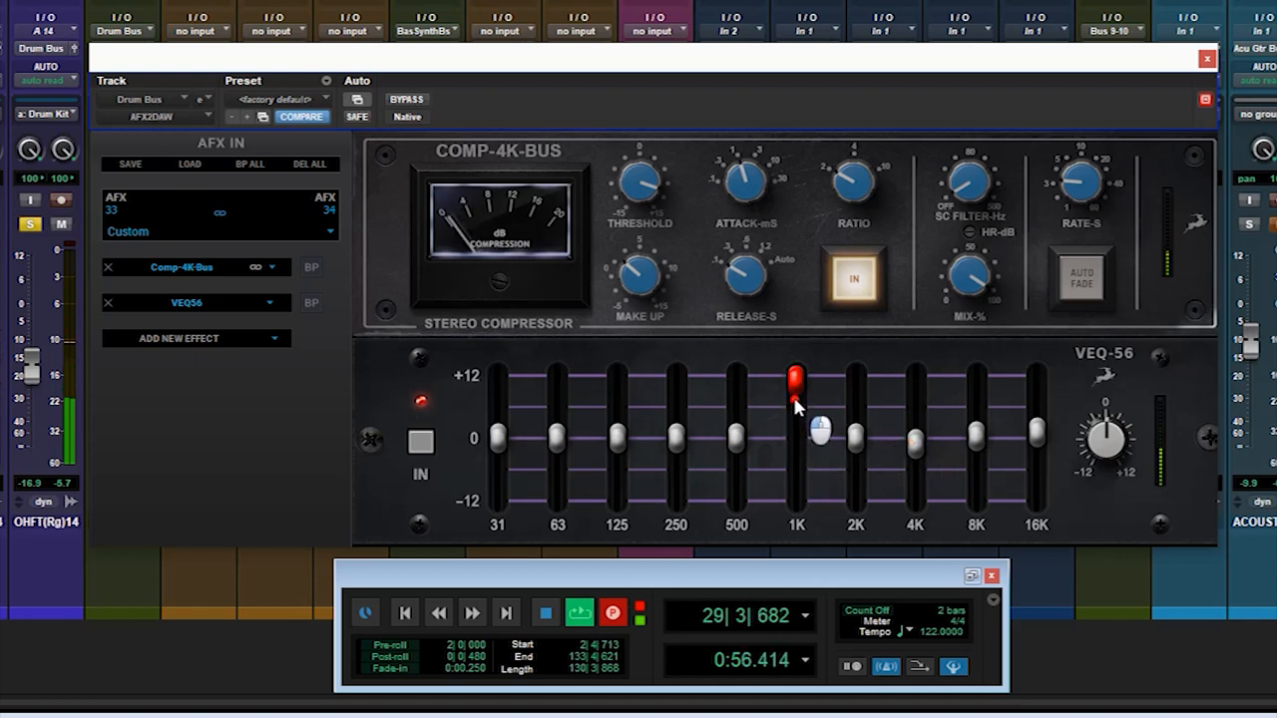
left_click_drag(795, 381, 795, 434)
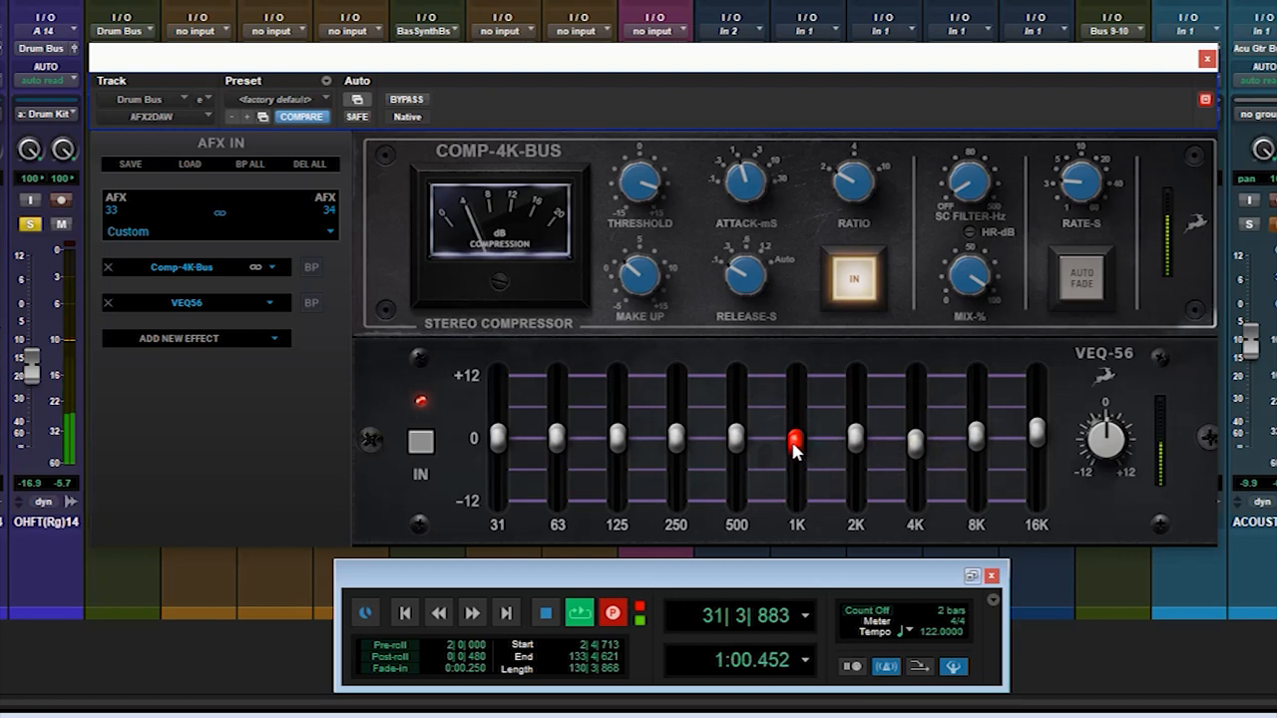
left_click_drag(676, 437, 676, 379)
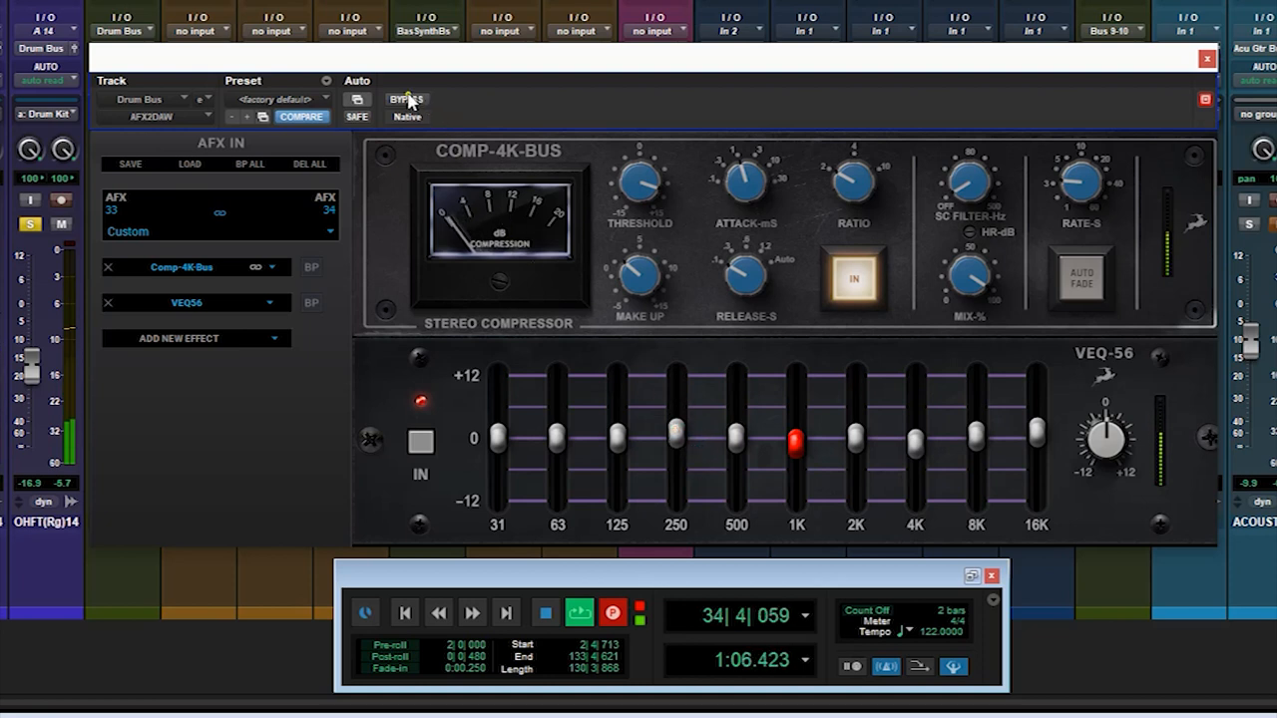
mouse_move(406, 99)
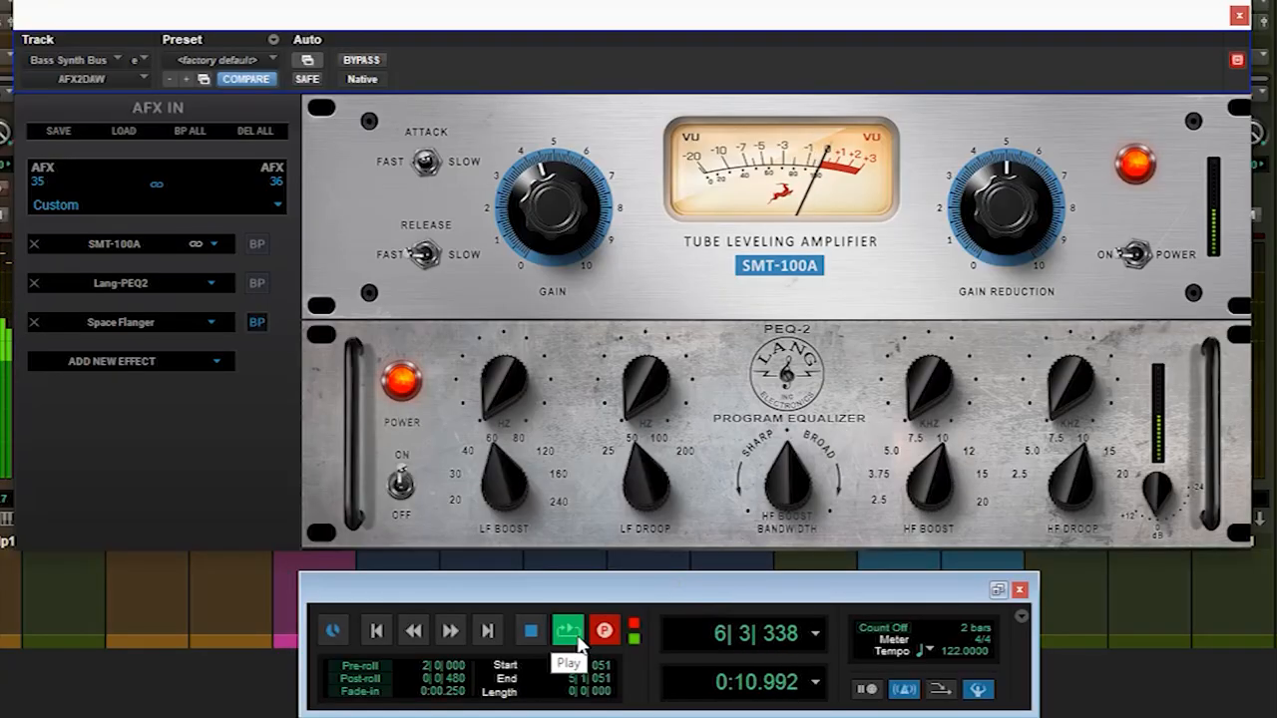
Step: Start session playback so the Bass Synth Bus runs through its SMT-100A, Lang-PEQ2 and Space Flanger chain
left_click_drag(544, 210, 563, 135)
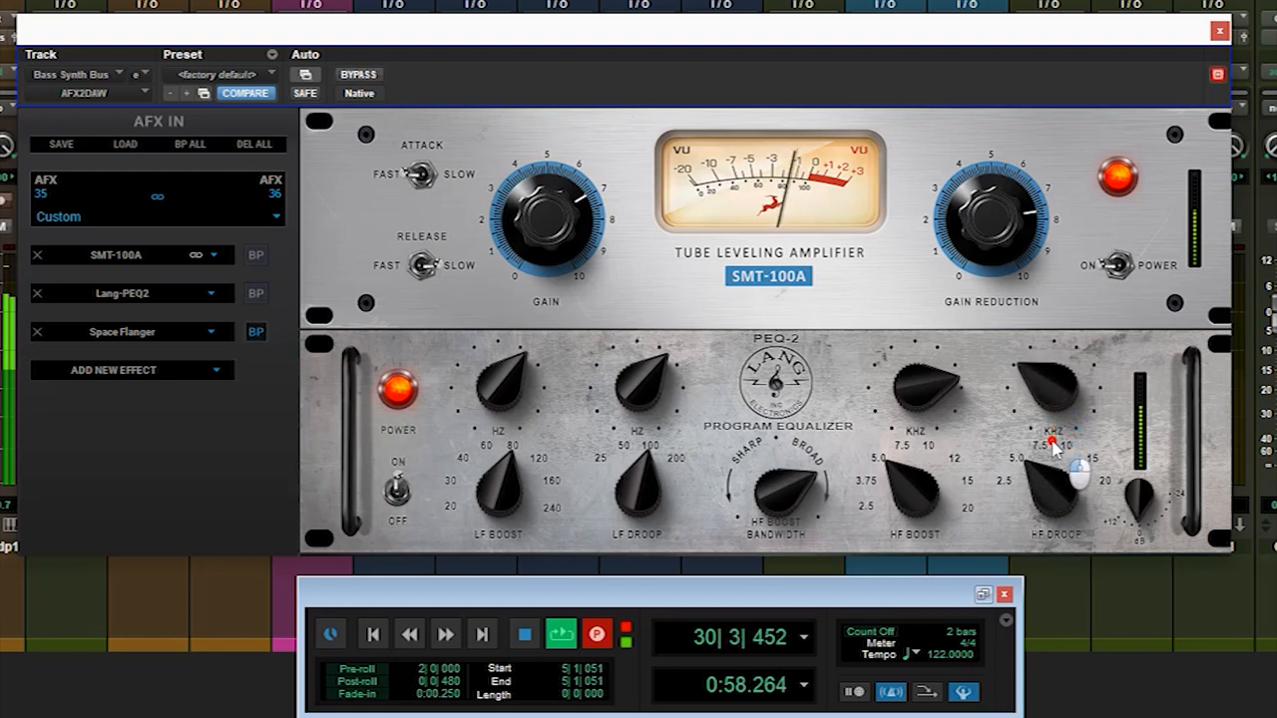
Step: Set the Space Flanger feedback to about -59dB and depth to 61%, then bypass the effects to compare
left_click(255, 294)
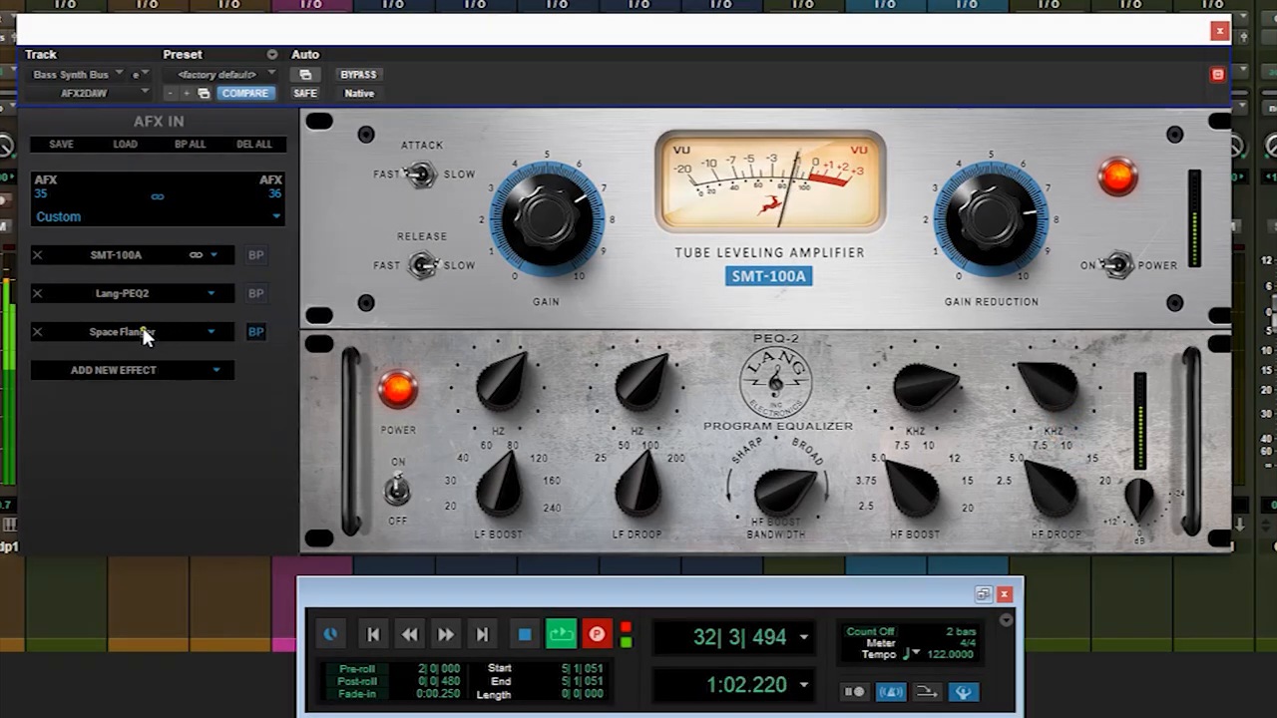
left_click(122, 331)
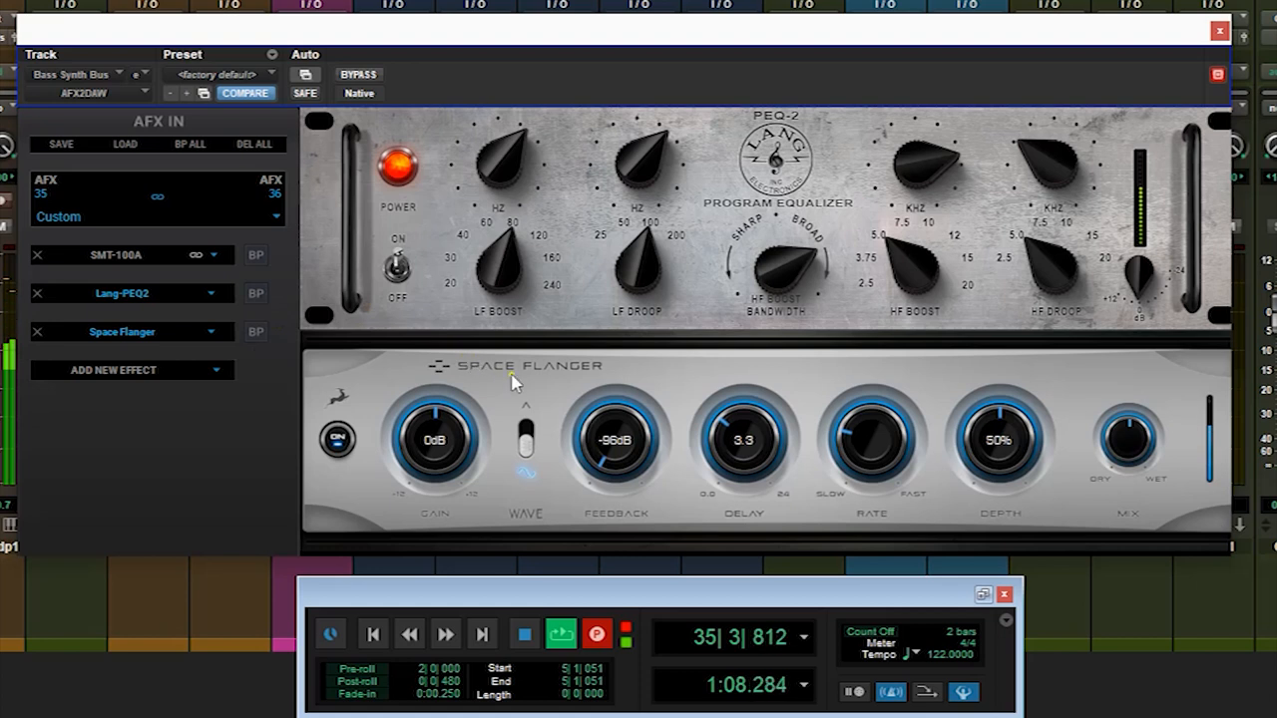
left_click_drag(616, 439, 633, 399)
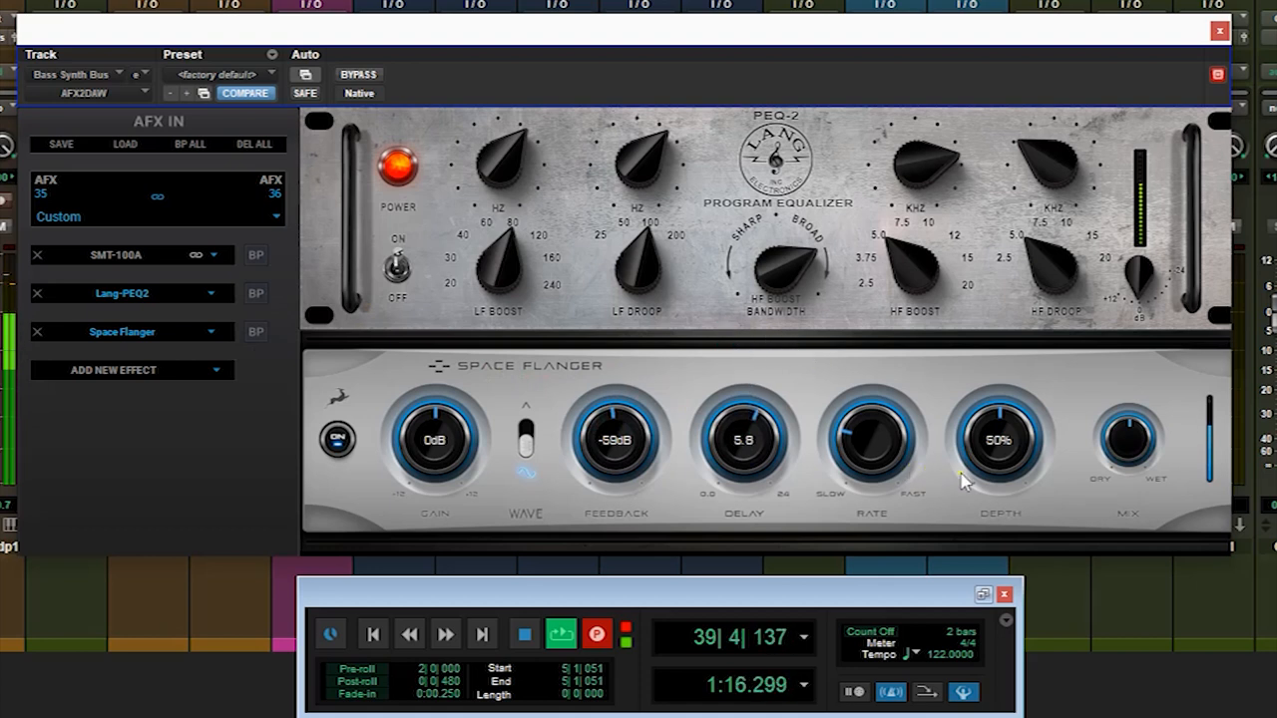
left_click_drag(997, 479, 1007, 389)
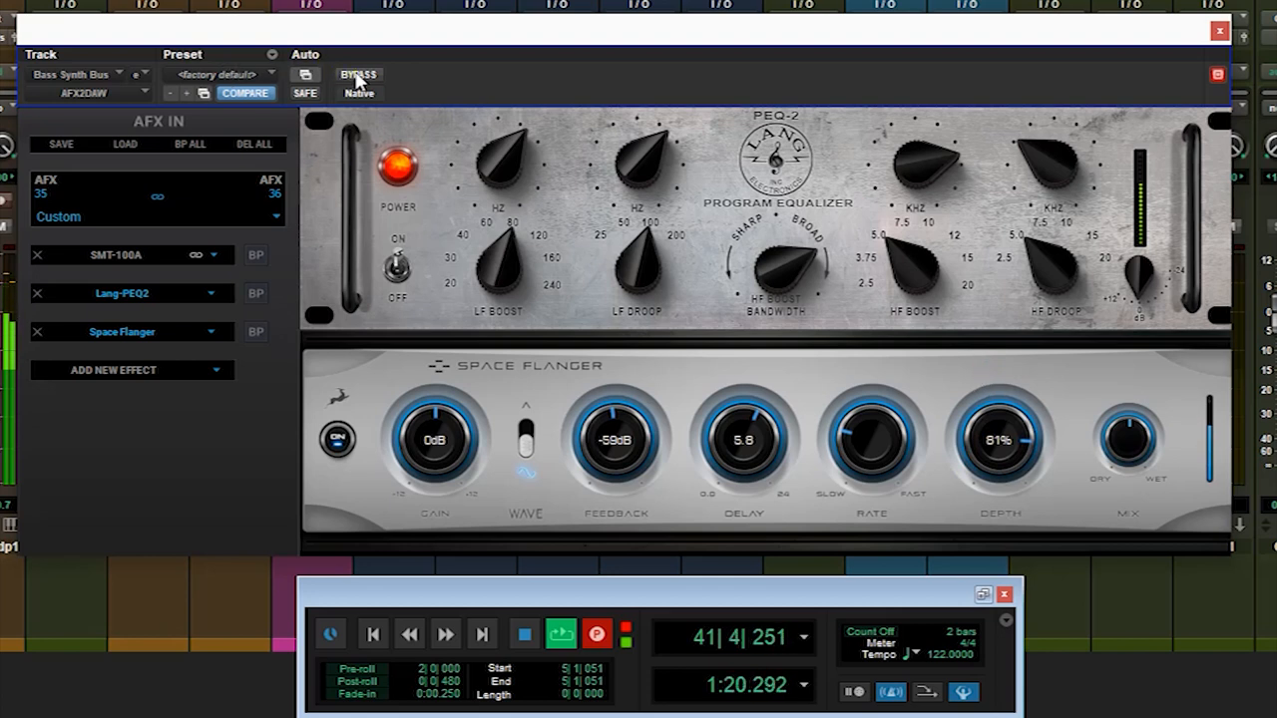
left_click(357, 75)
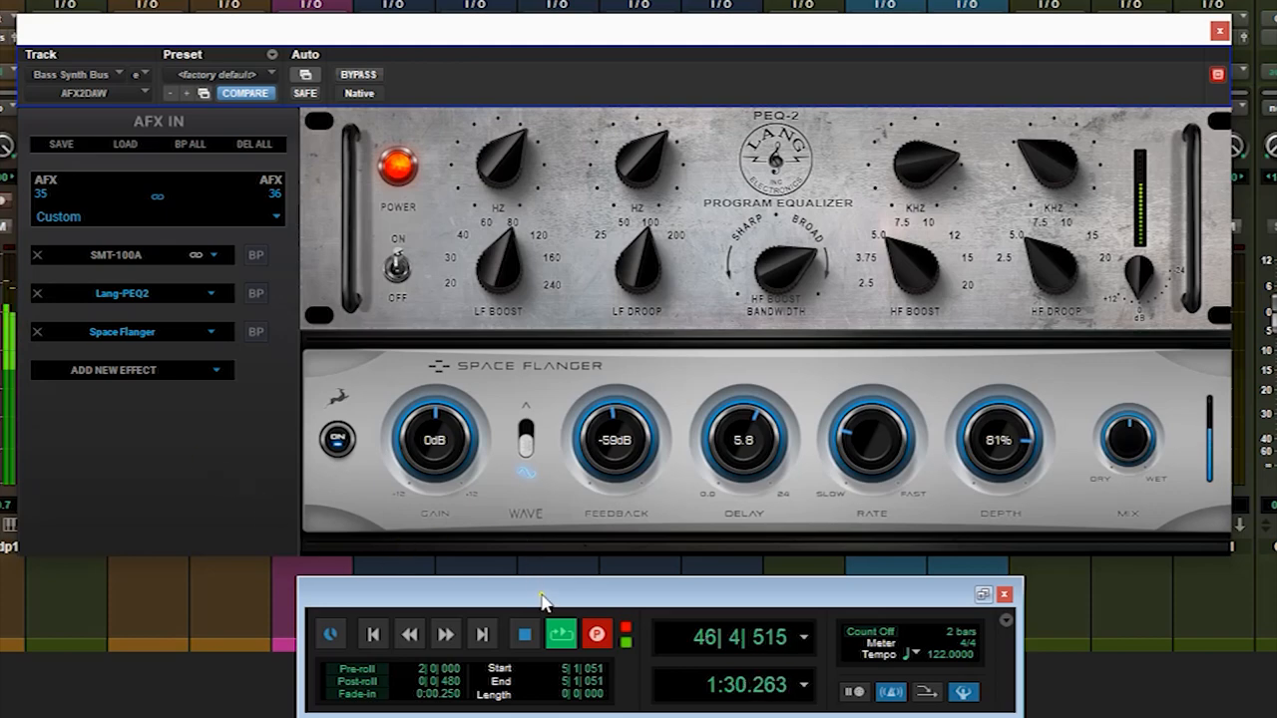
Step: Show the Orion Studio routing matrix with the destinations of computer playback channels 1–2
left_click(1219, 31)
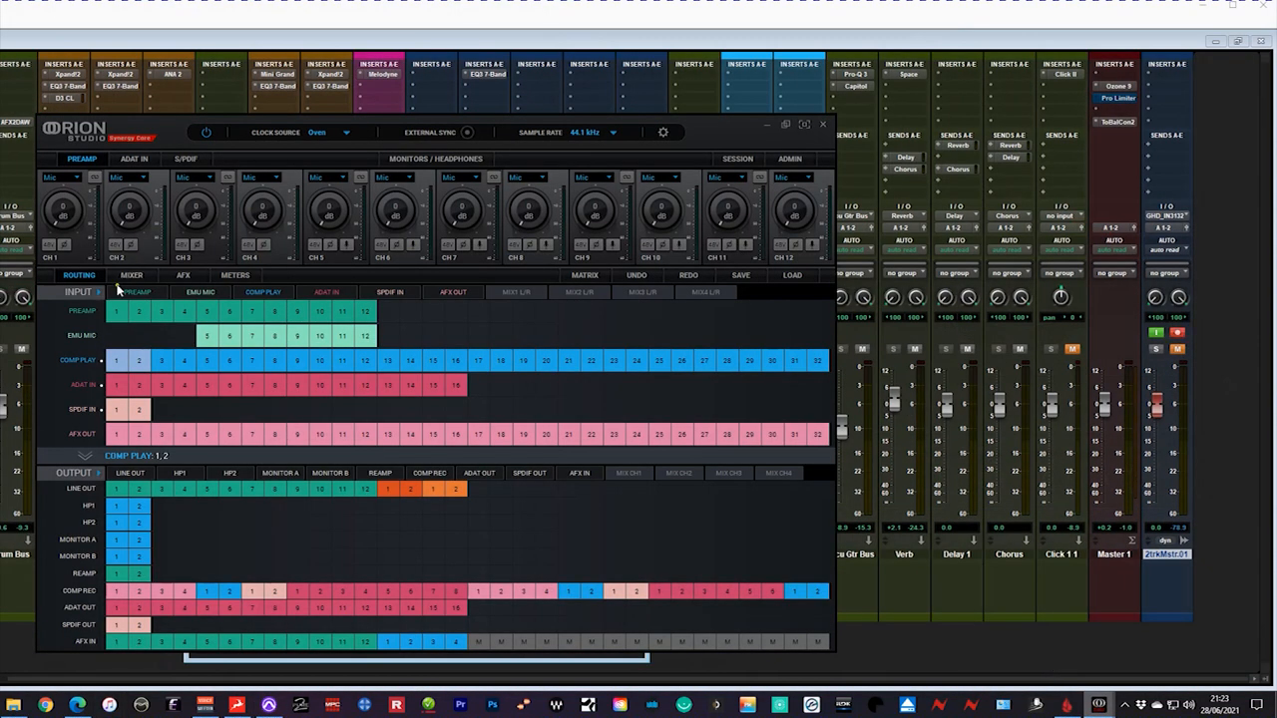
left_click(139, 360)
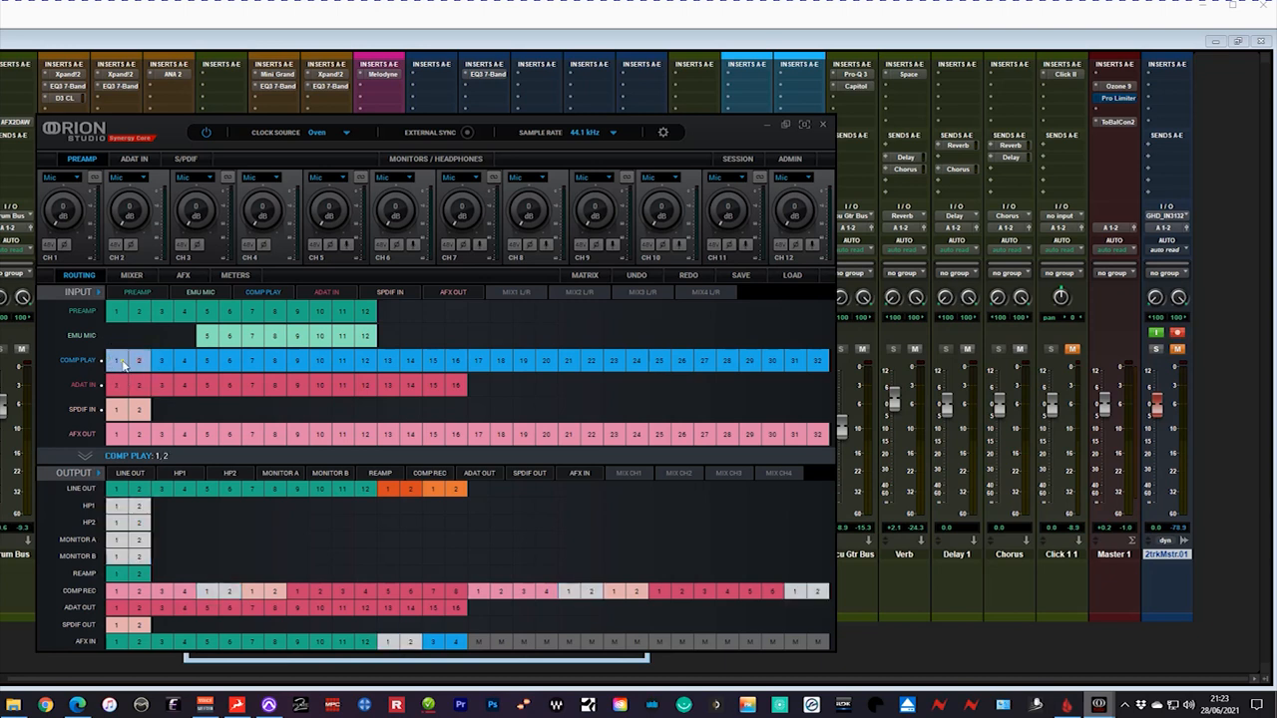